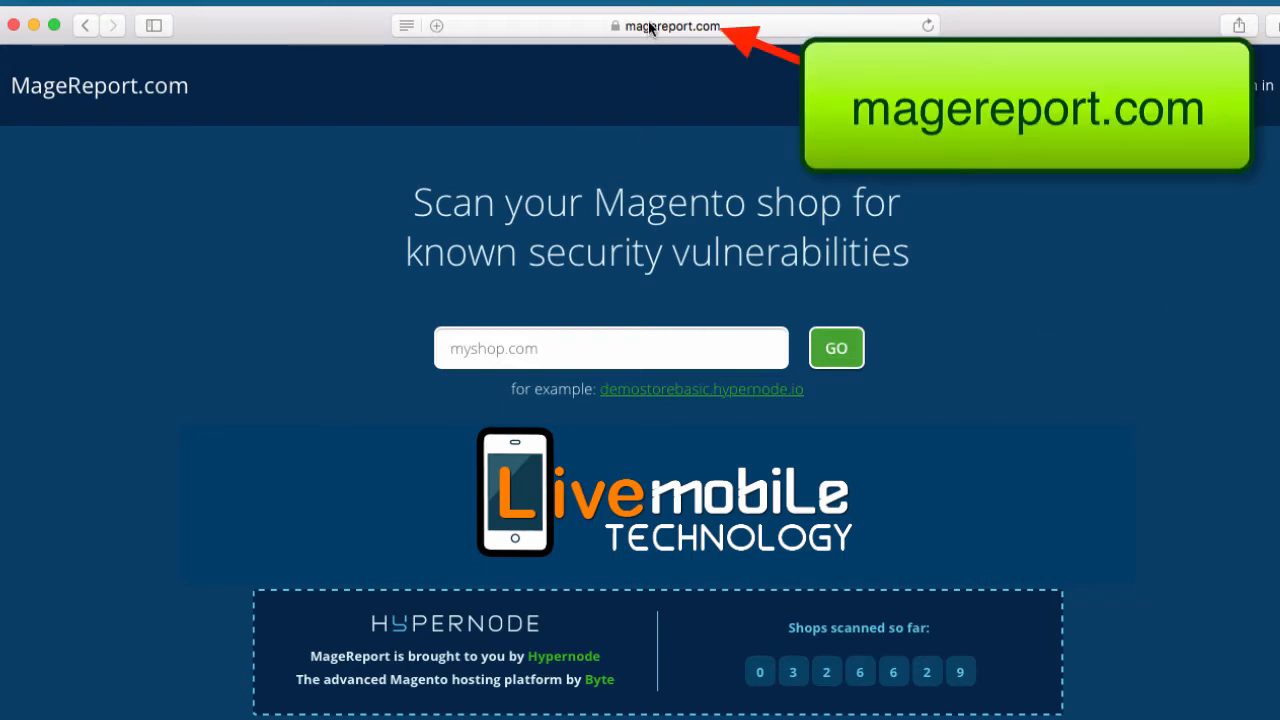
# Enter website.com as the shop address on MageReport.com and submit the scan
pyautogui.click(665, 25)
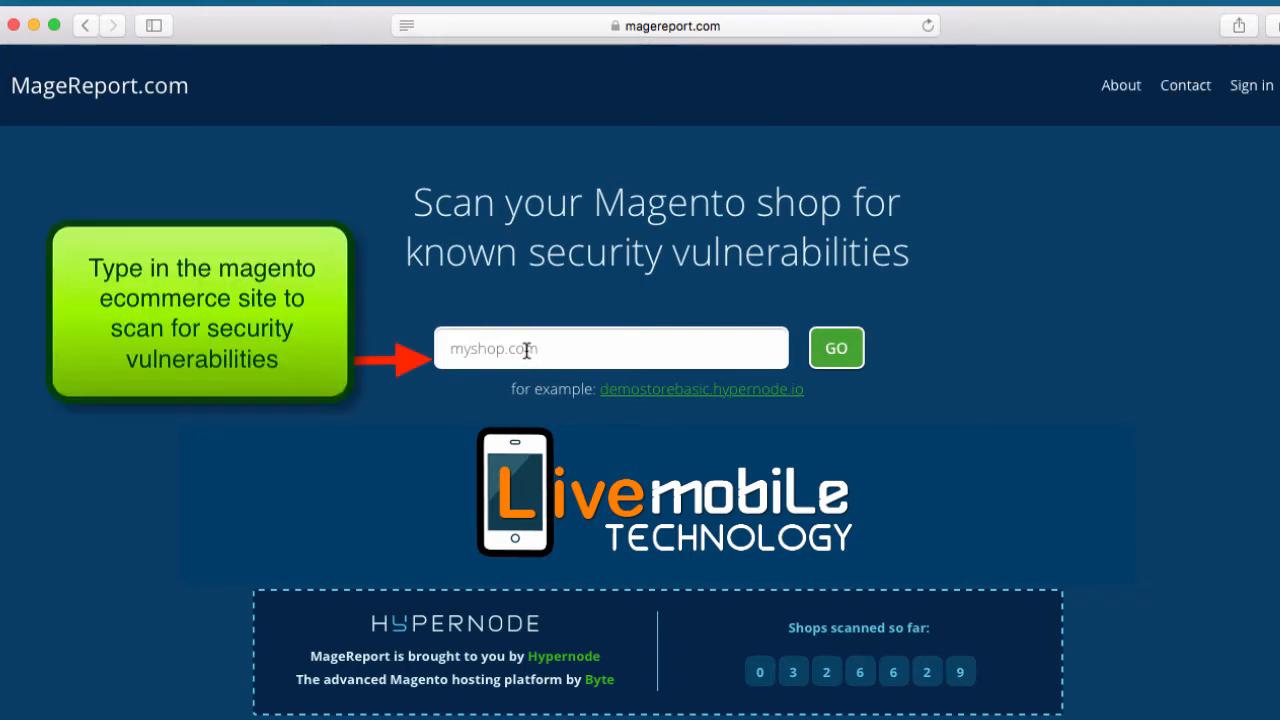
pyautogui.write('website.com')
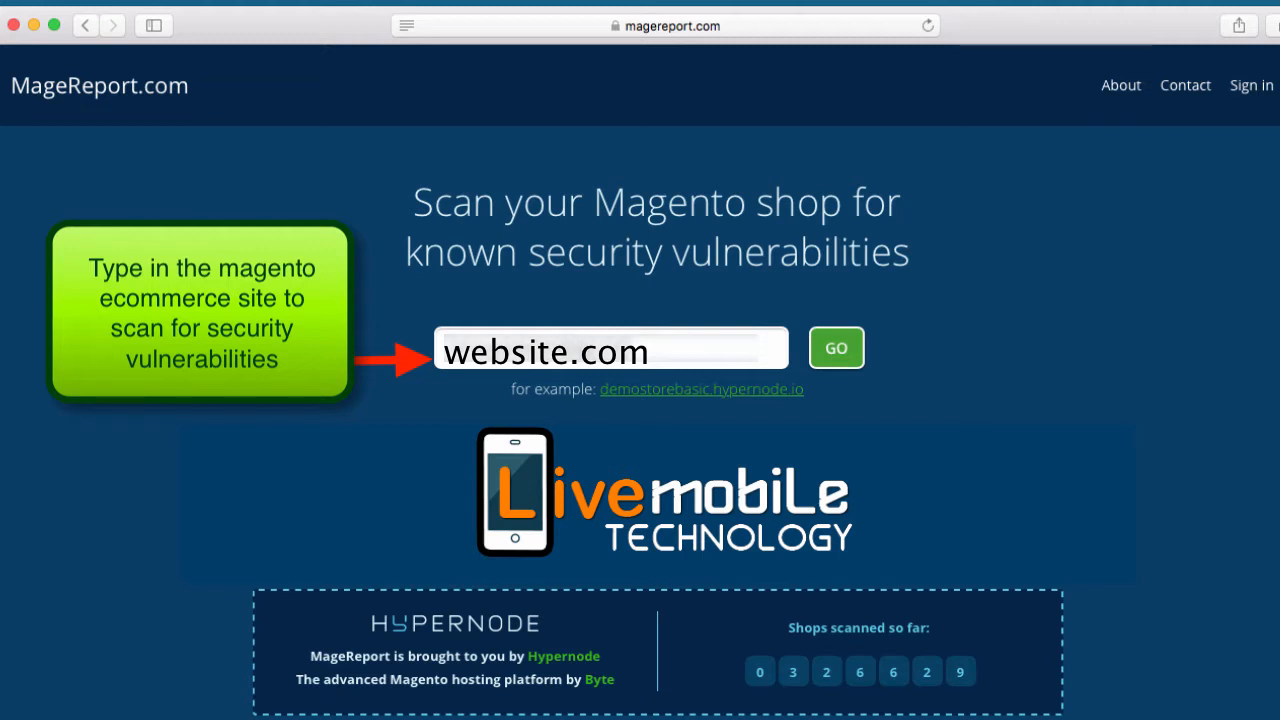
pyautogui.click(836, 348)
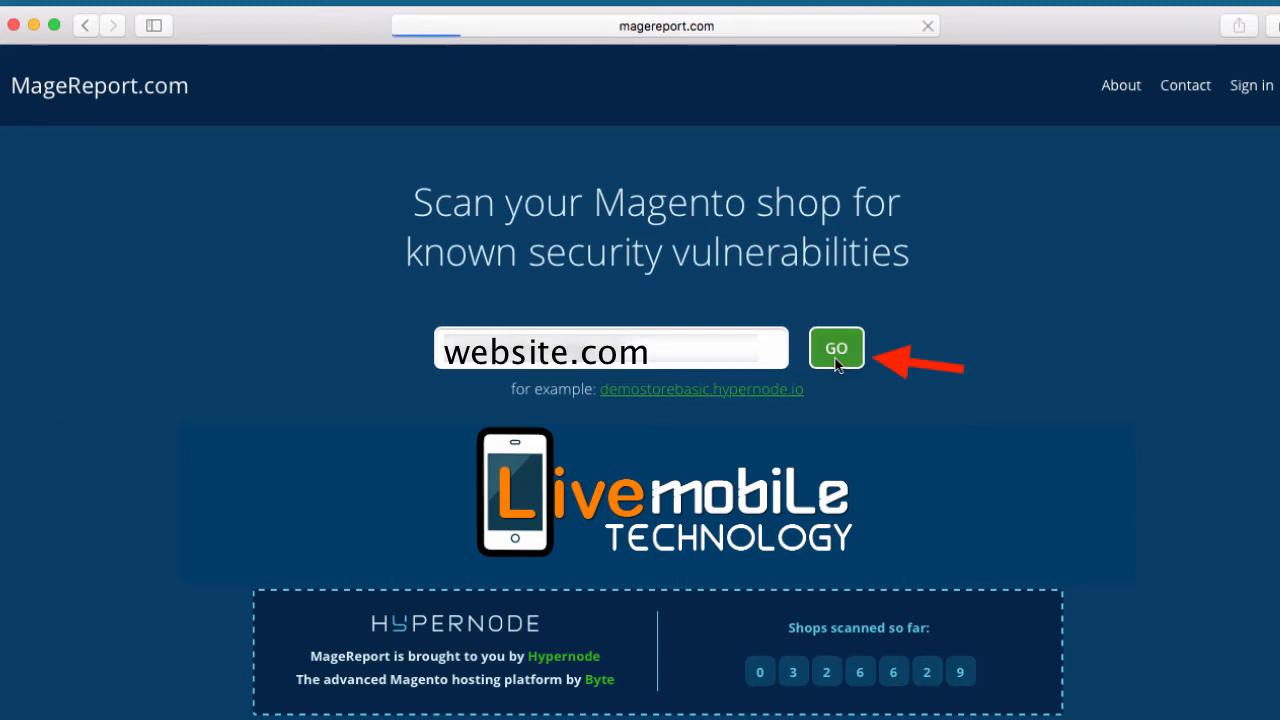
# Scroll the scan results to the HIGH-risk Security patch 5344 (Shoplift) not-installed card
pyautogui.click(836, 348)
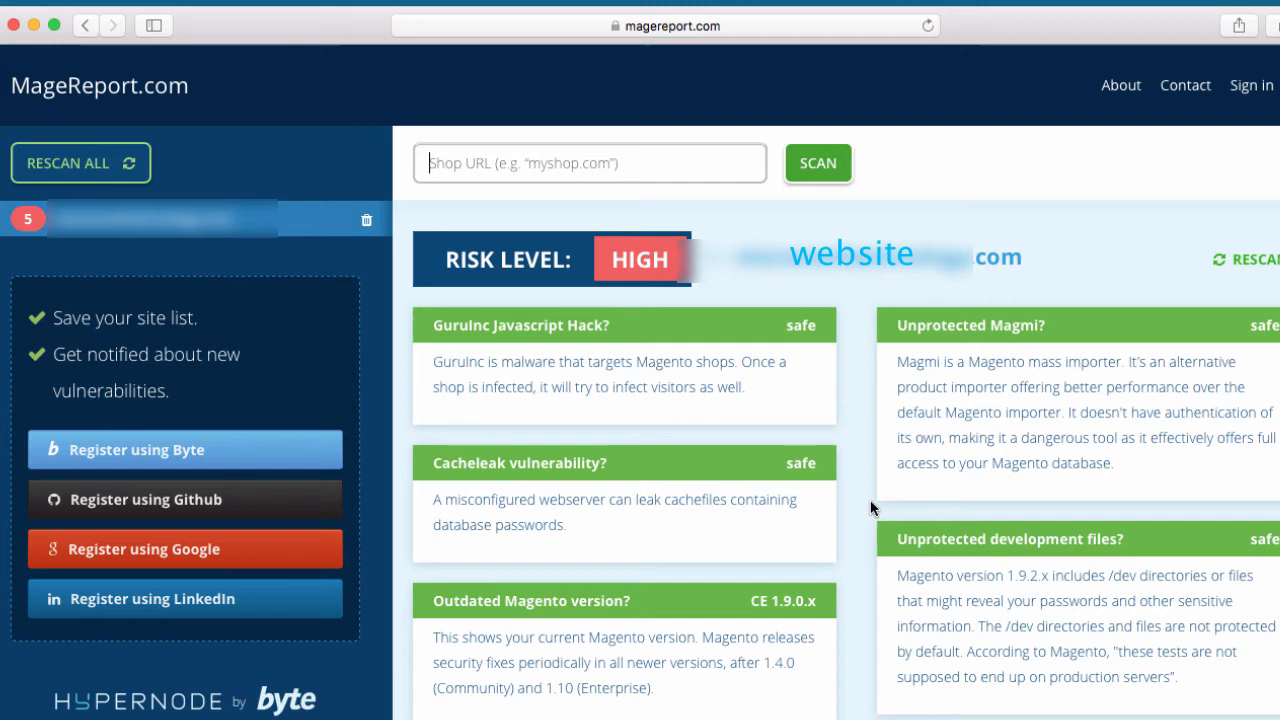
pyautogui.scroll(-3)
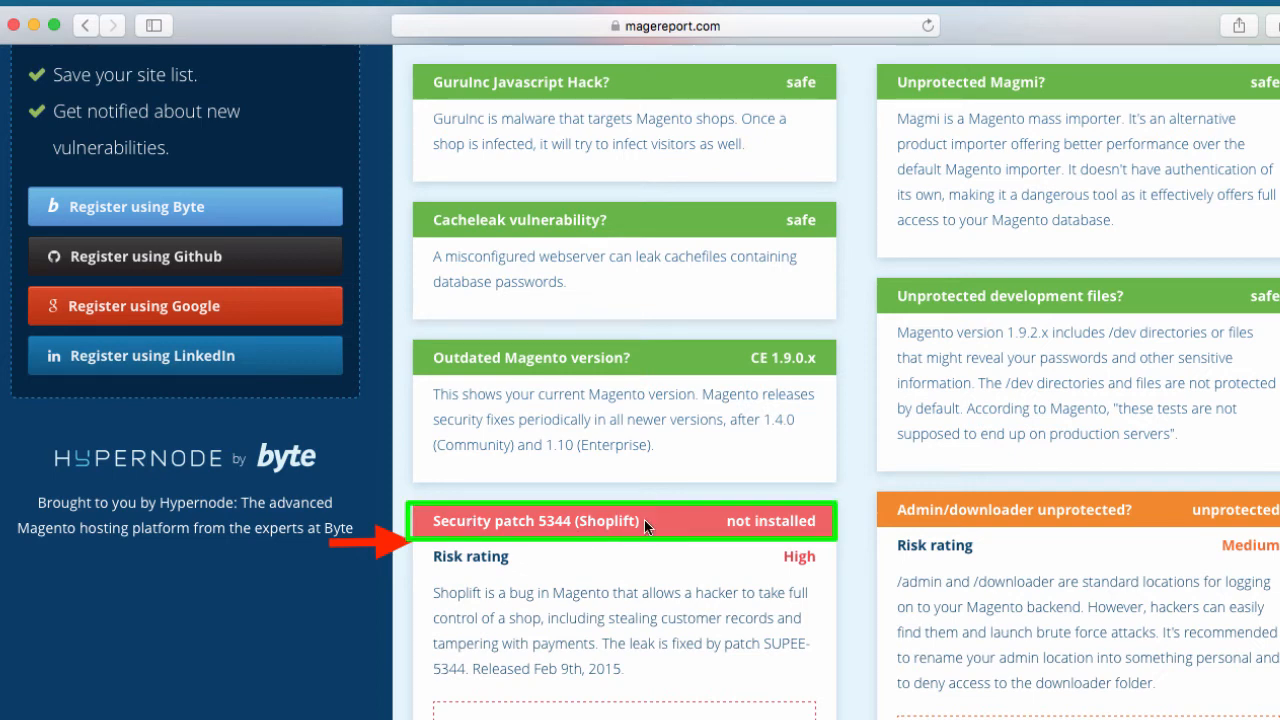
pyautogui.scroll(-3)
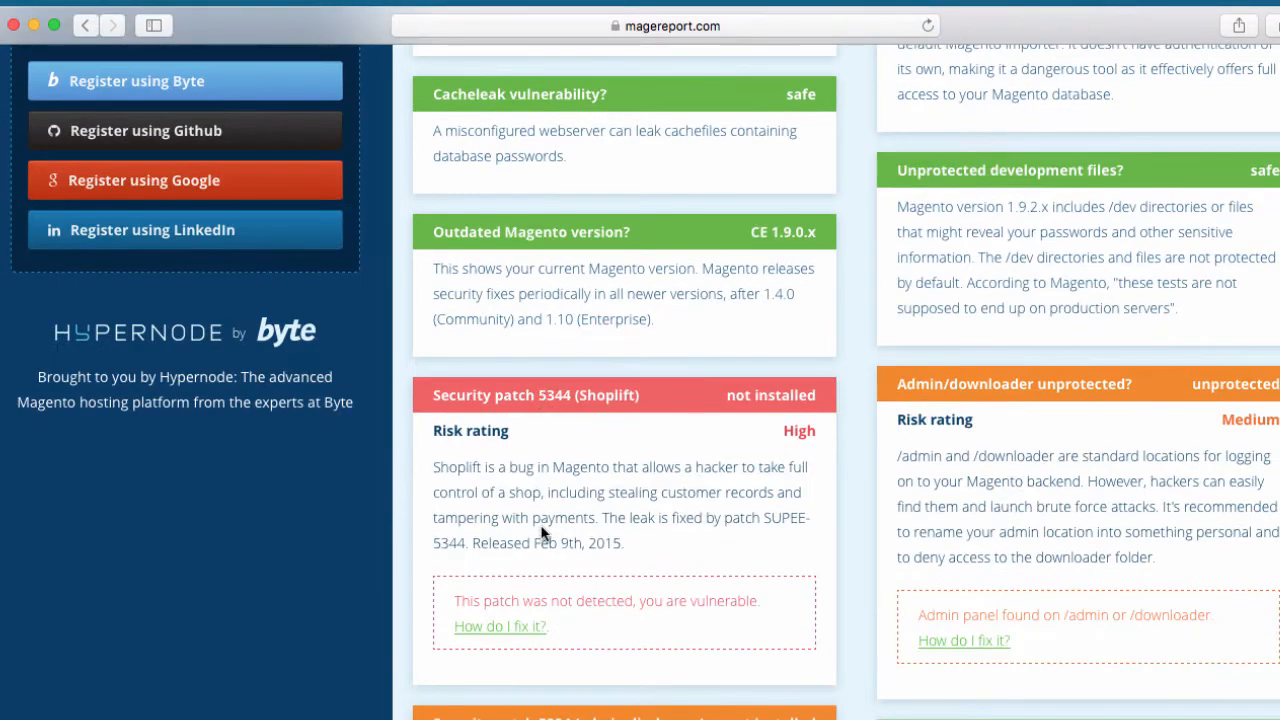
pyautogui.scroll(-3)
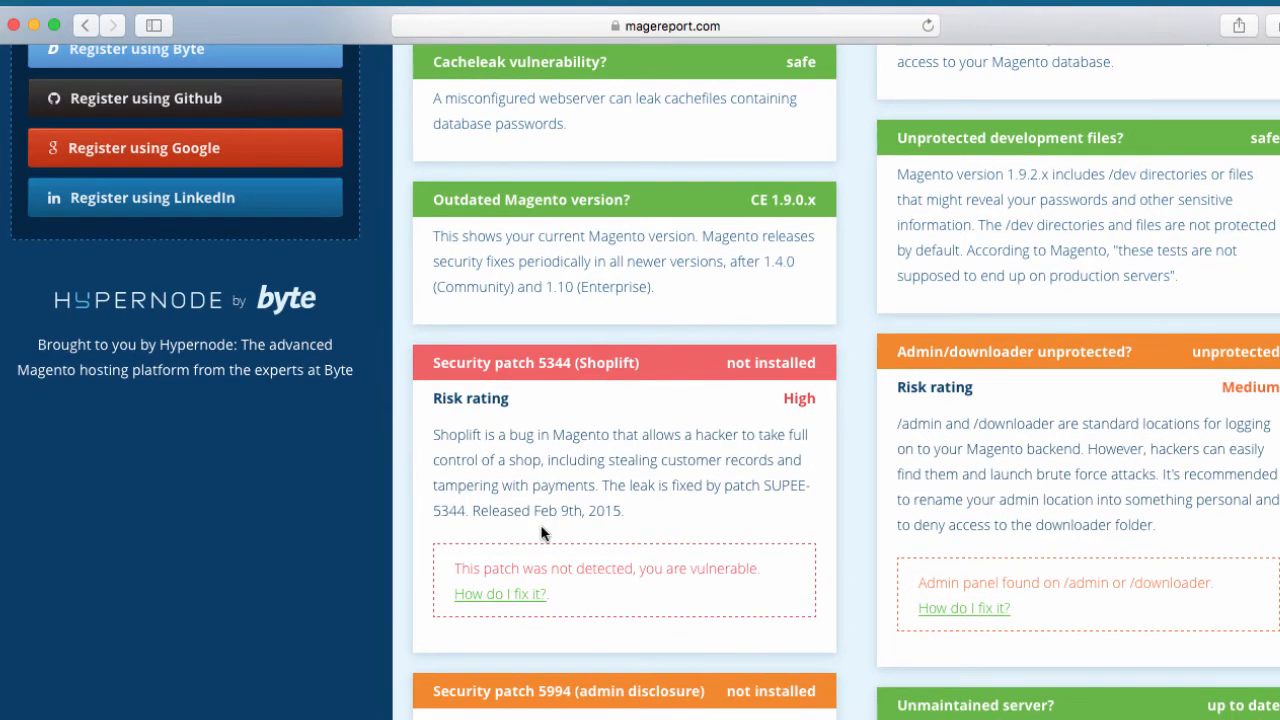
pyautogui.scroll(3)
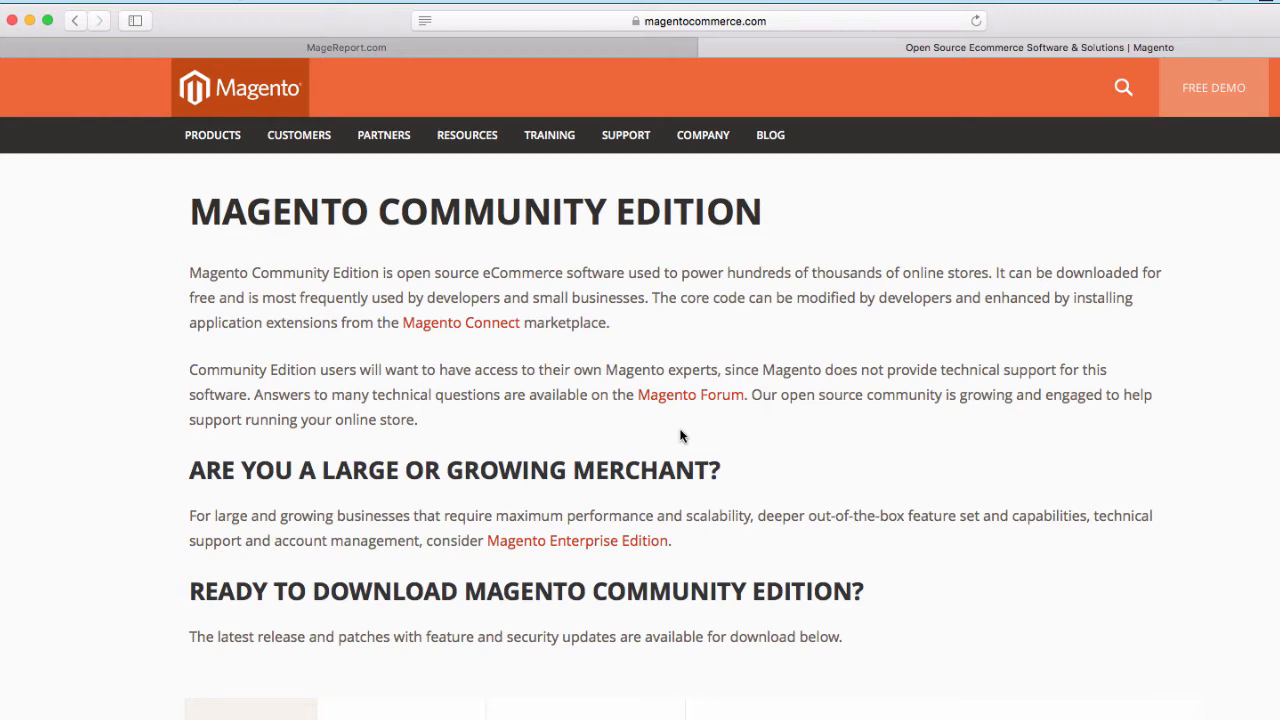
# Search the downloads page for 5344 and show SUPEE-5344's 'Select your format' options
pyautogui.scroll(-3)
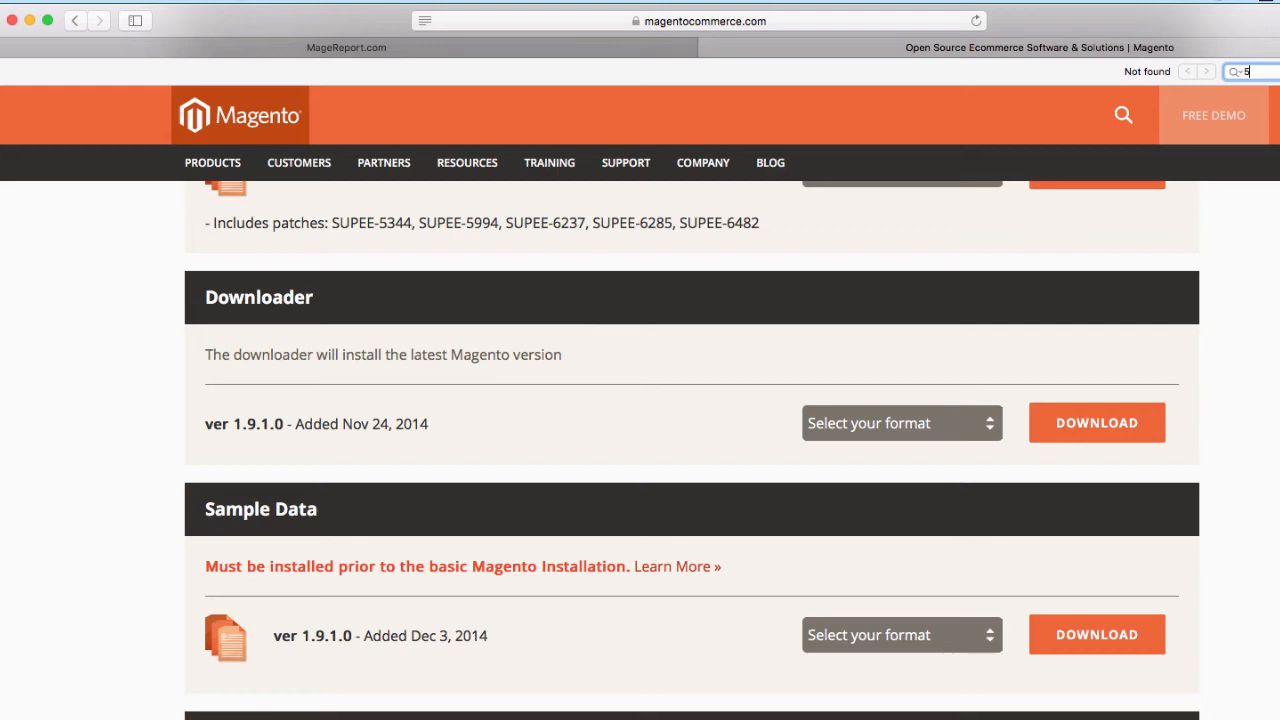
pyautogui.write('5344')
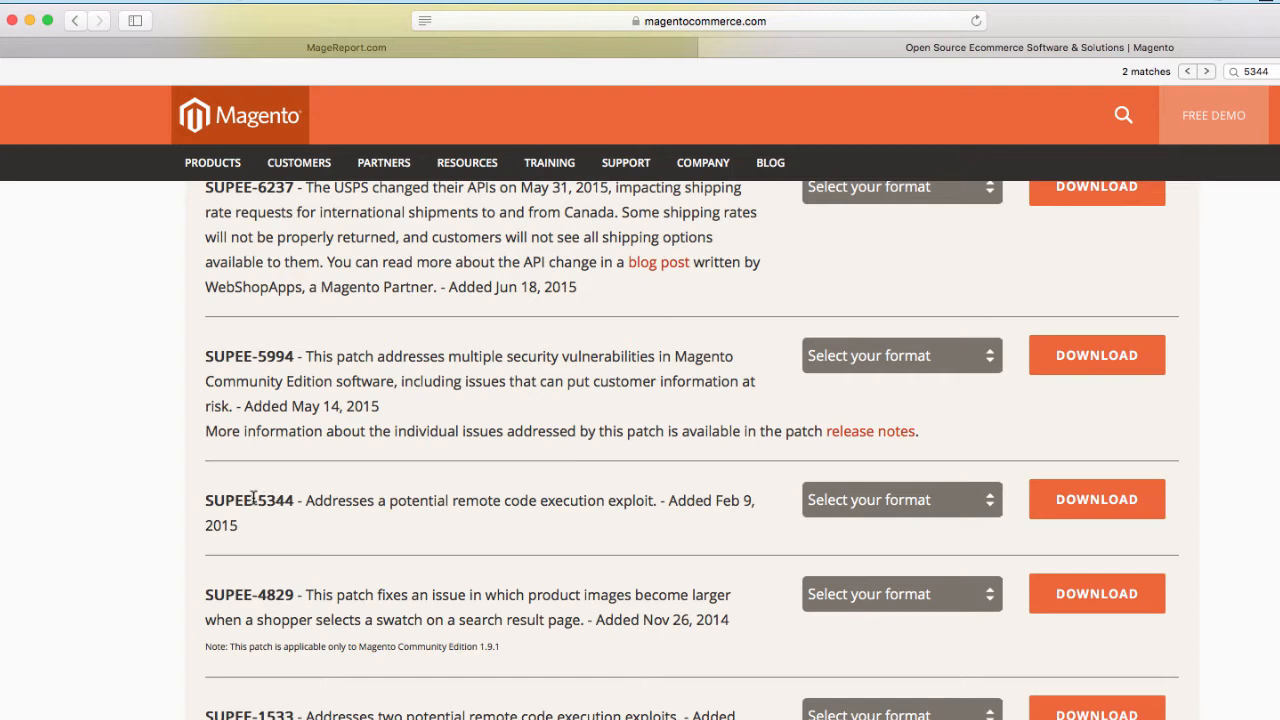
pyautogui.click(901, 499)
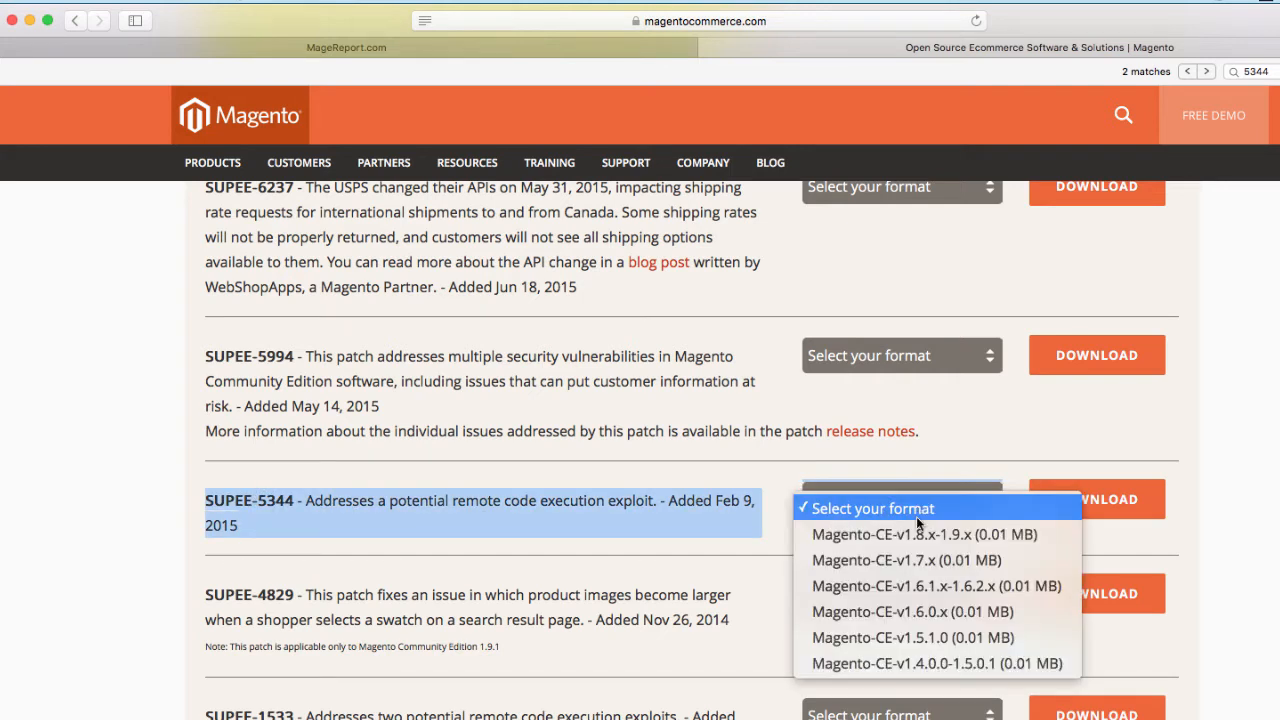
pyautogui.moveTo(932, 535)
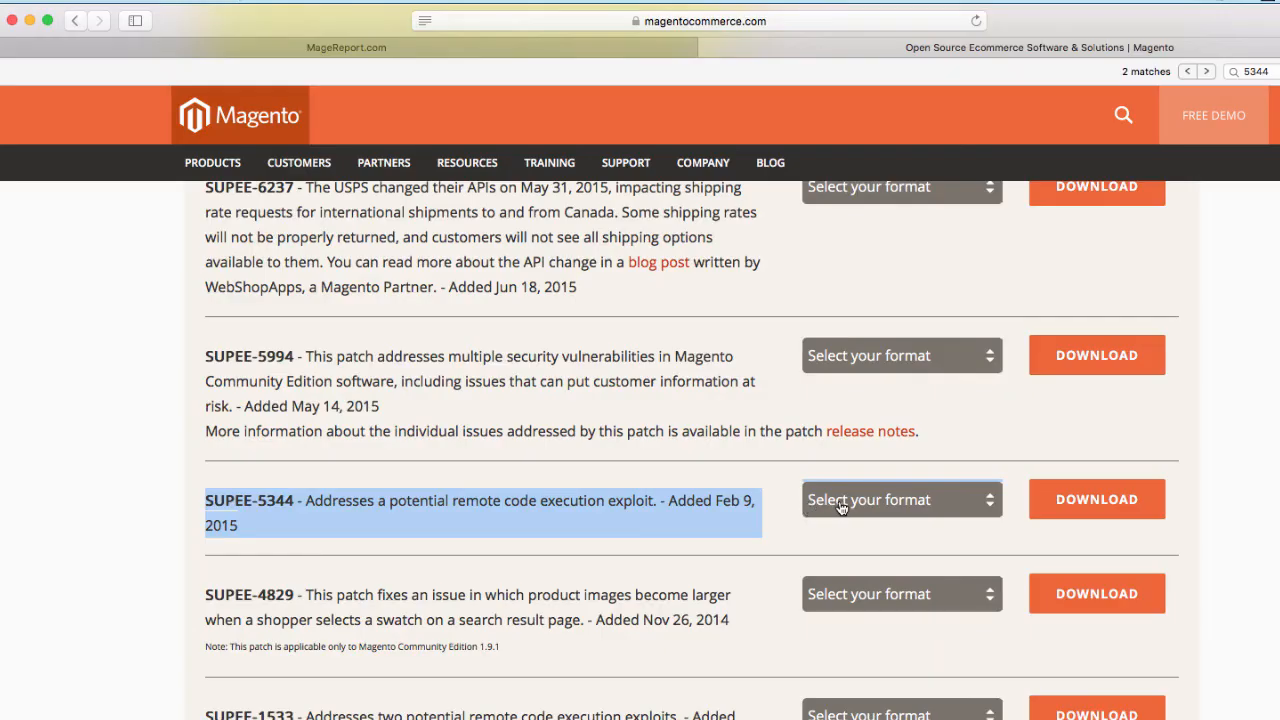
pyautogui.click(900, 499)
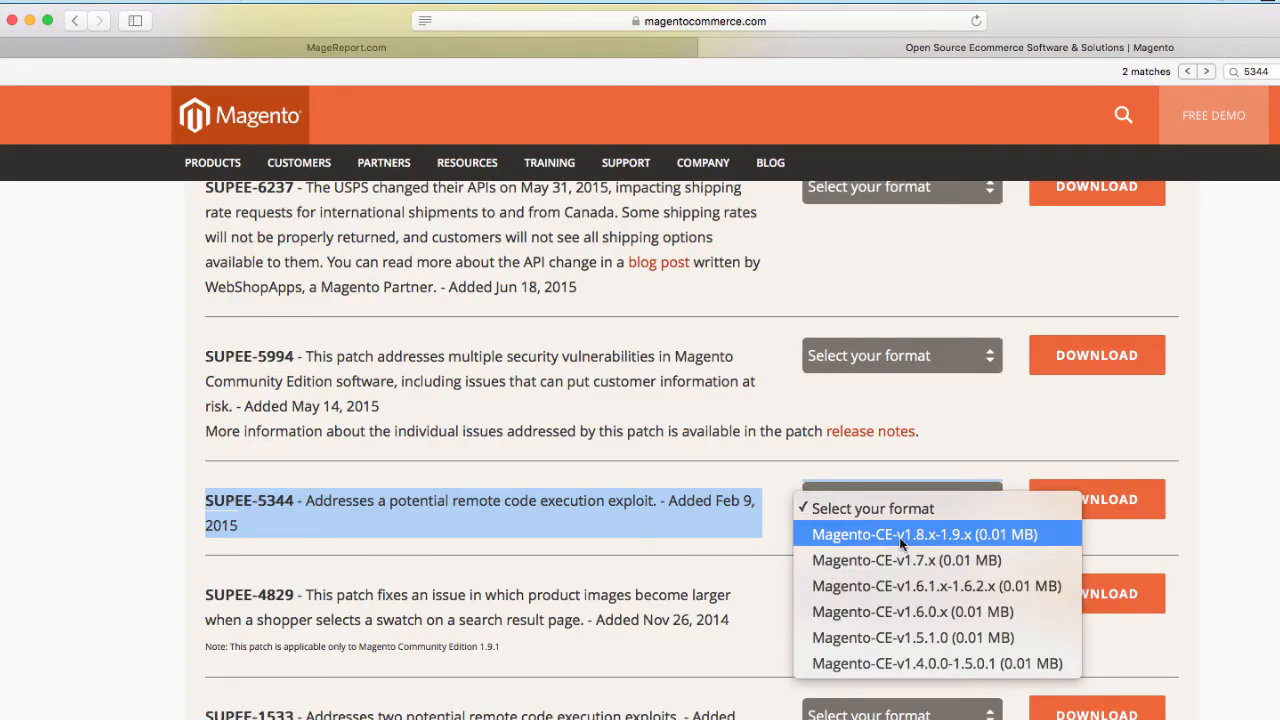
pyautogui.moveTo(935, 542)
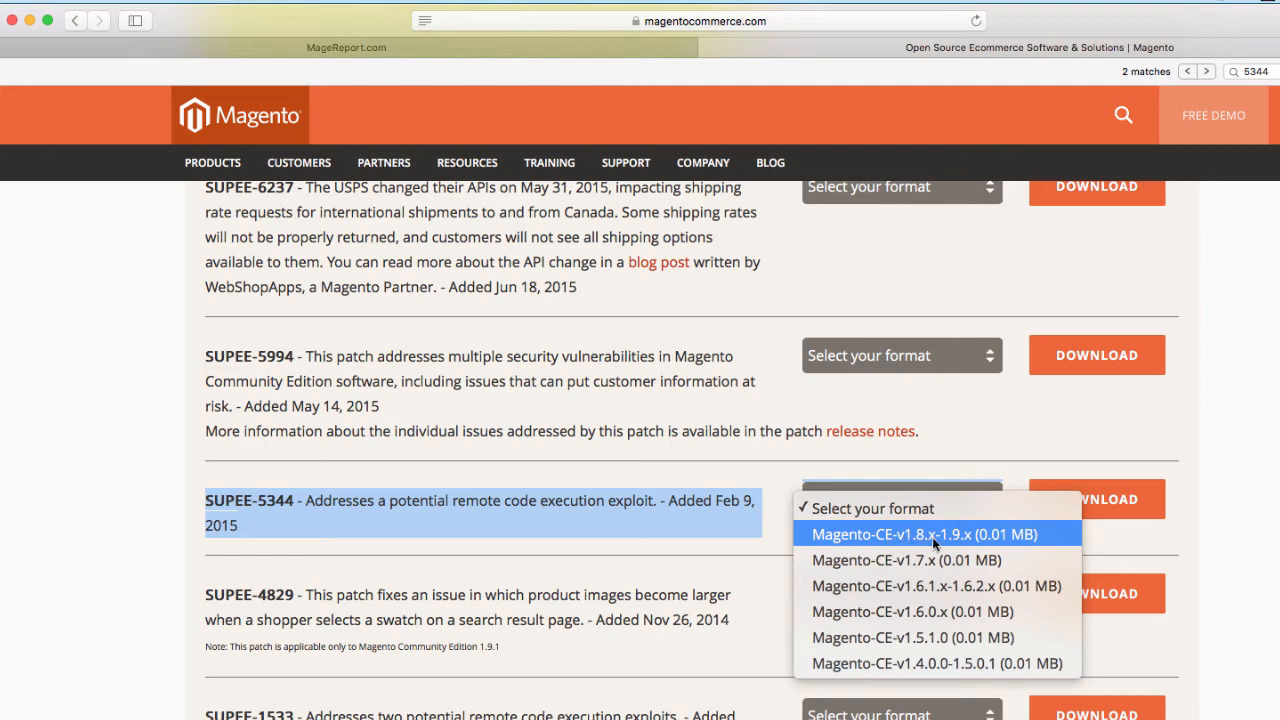
pyautogui.click(940, 534)
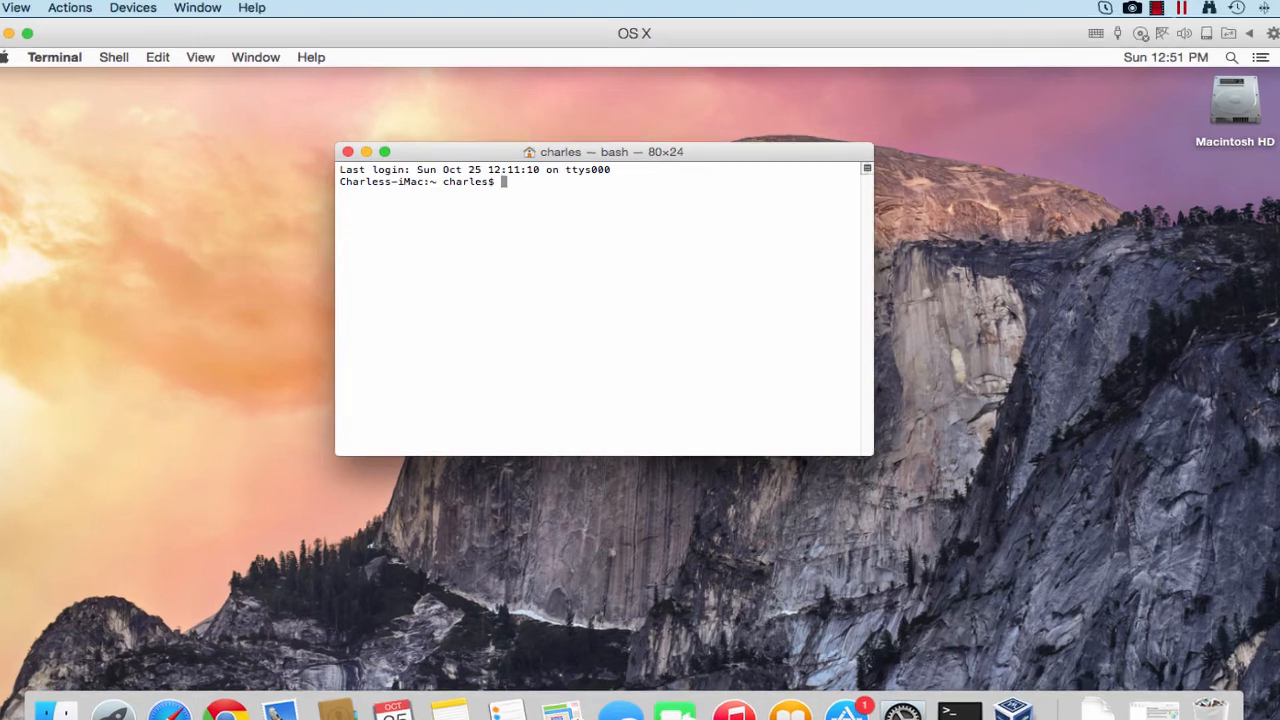
pyautogui.write('ssh')
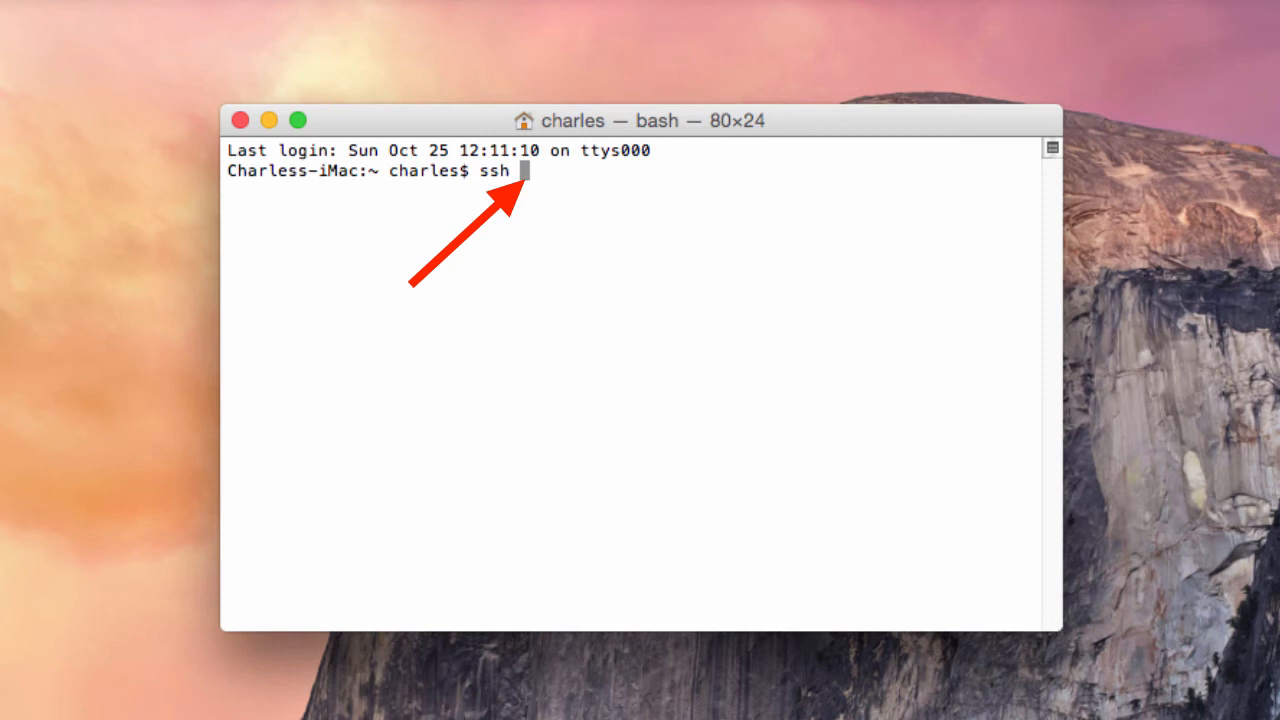
pyautogui.write('ftpusername')
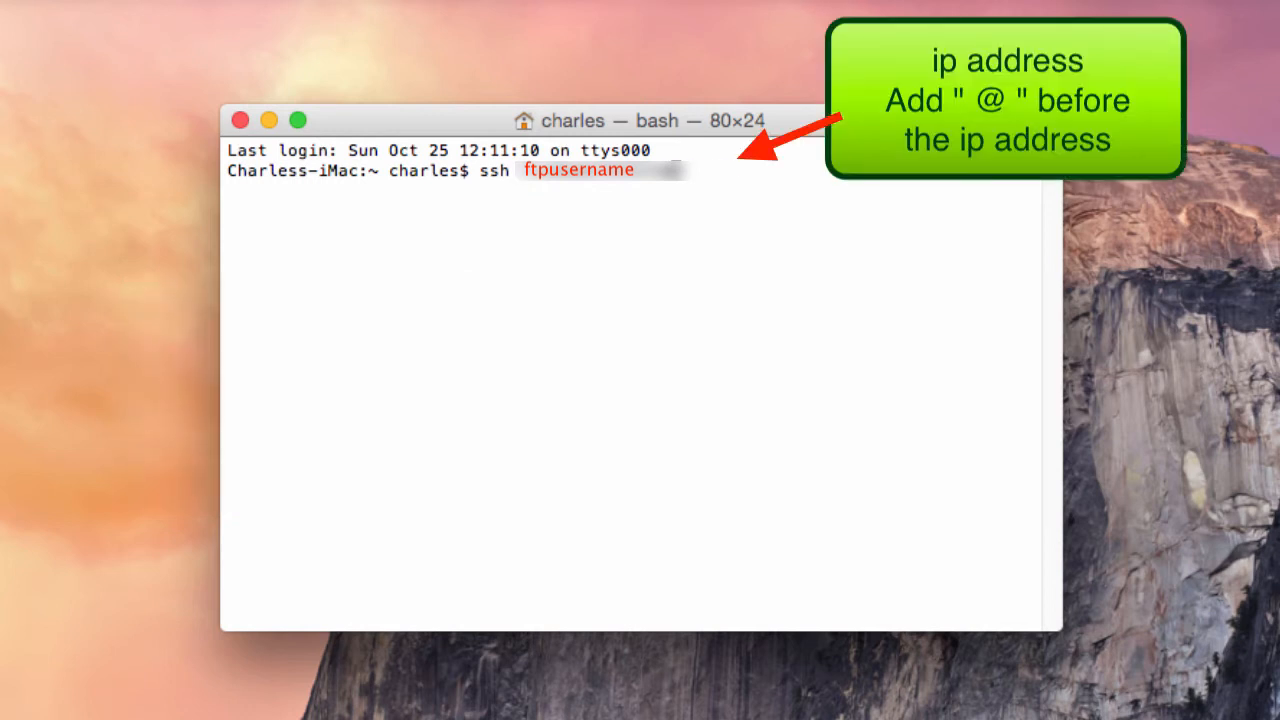
pyautogui.write('@100.0.0.1')
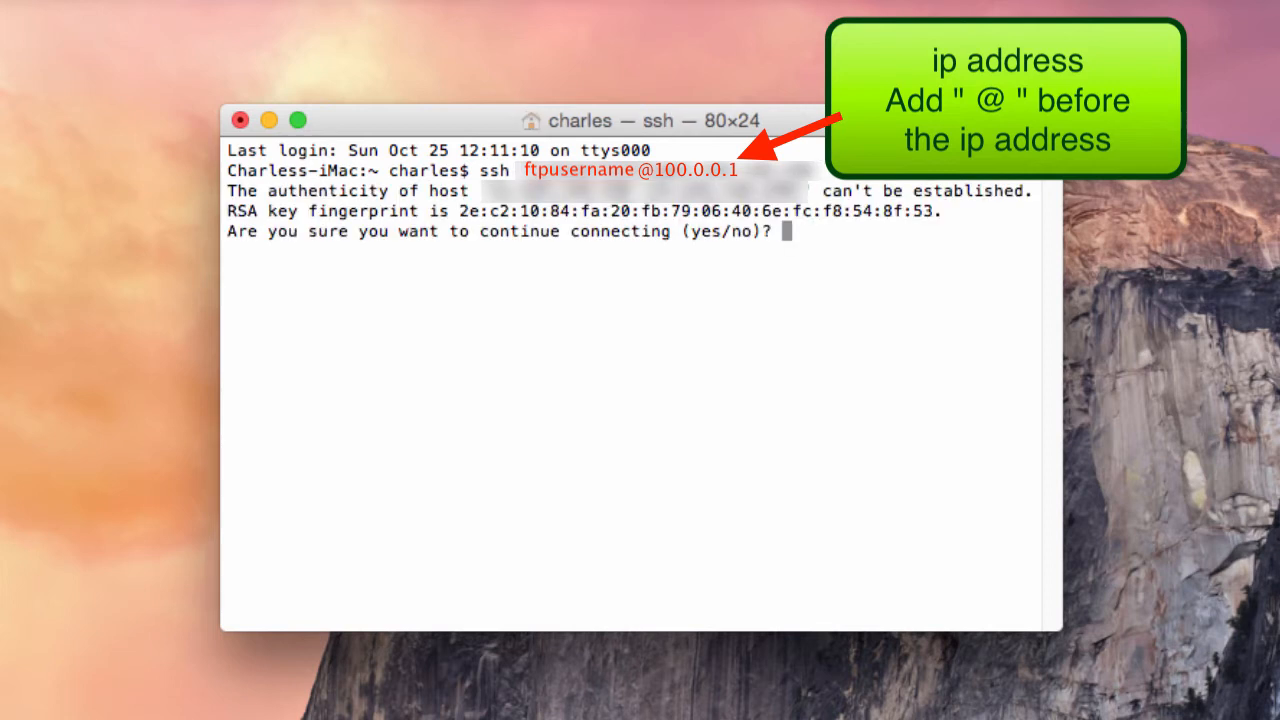
pyautogui.write('yes')
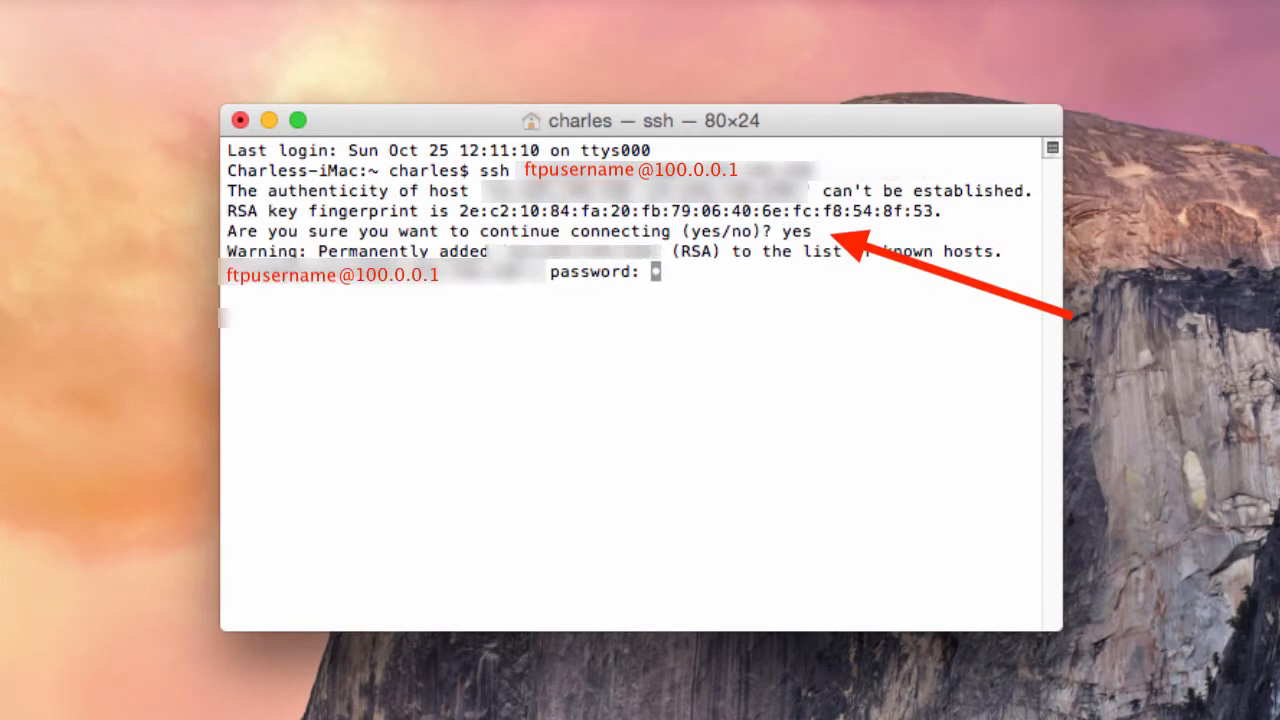
pyautogui.press('Return')
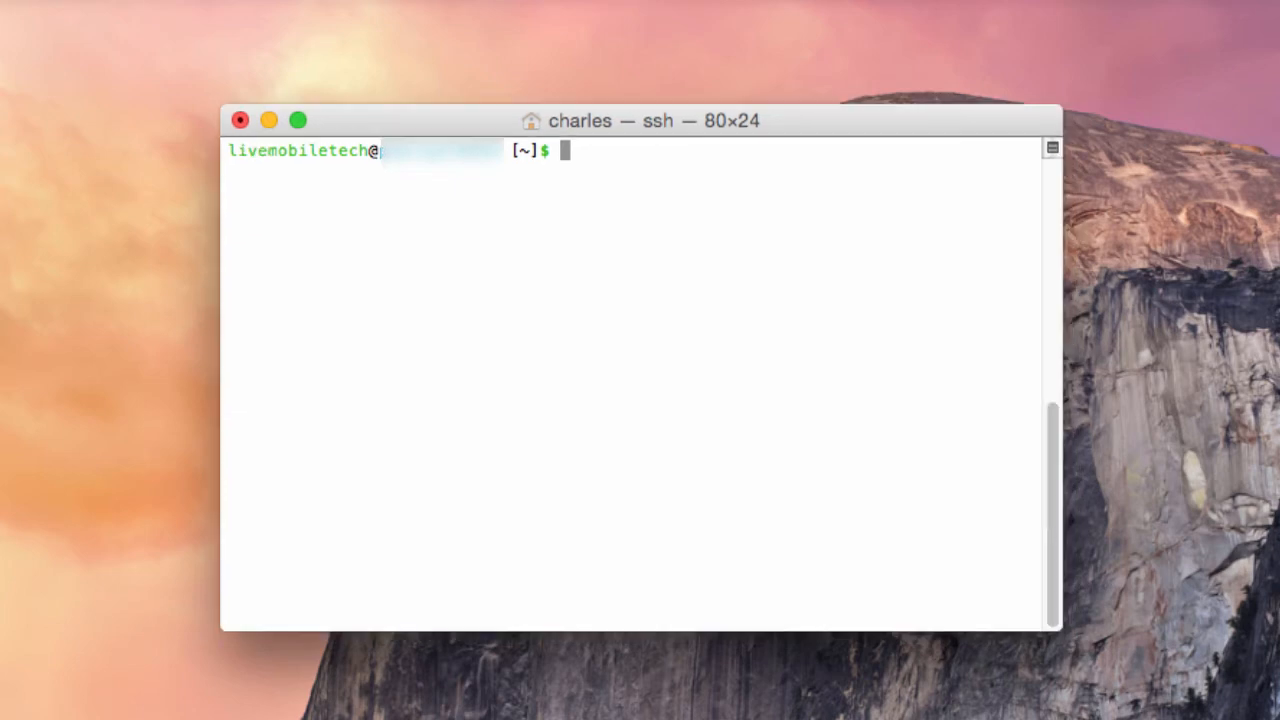
pyautogui.write('cd publi')
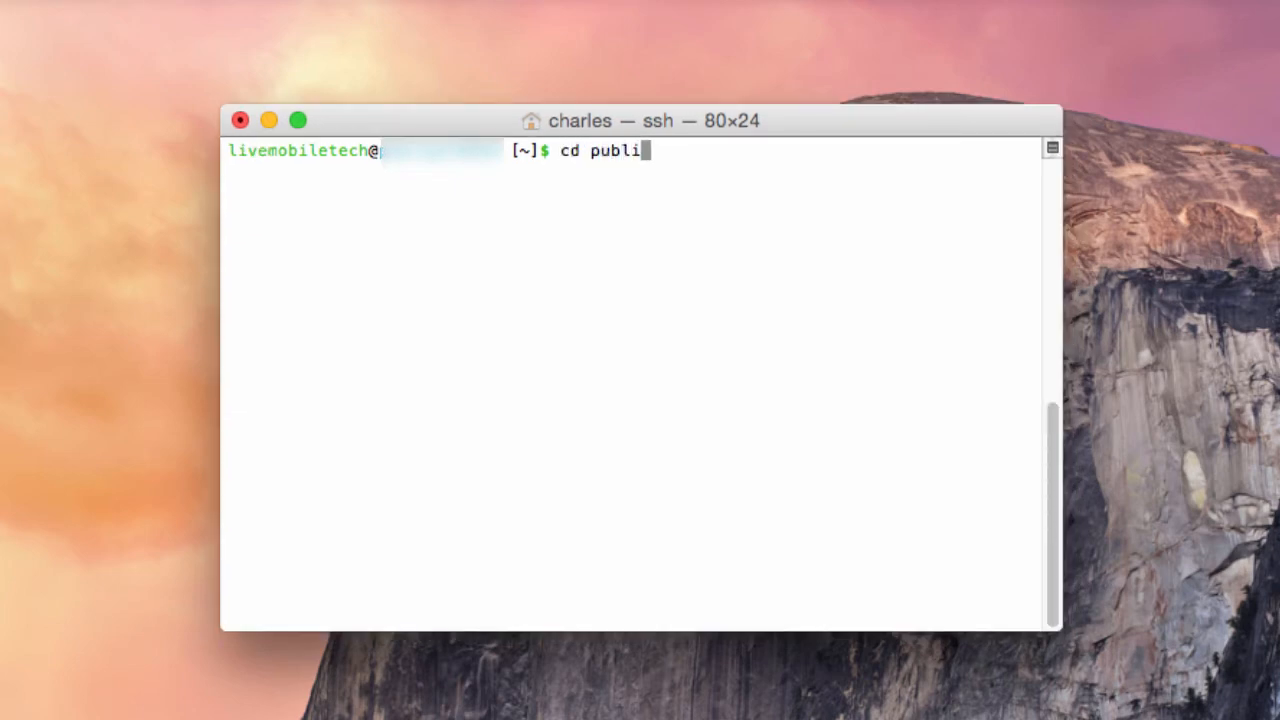
pyautogui.write('c_html')
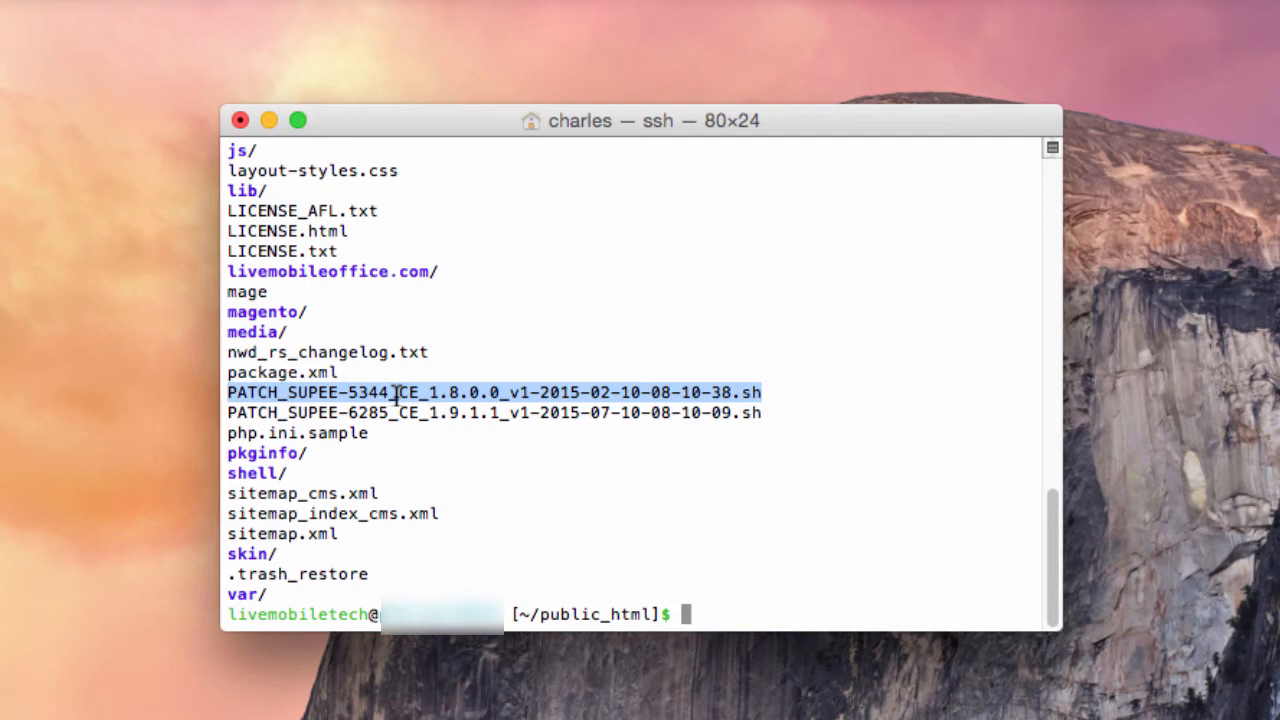
pyautogui.write('sh')
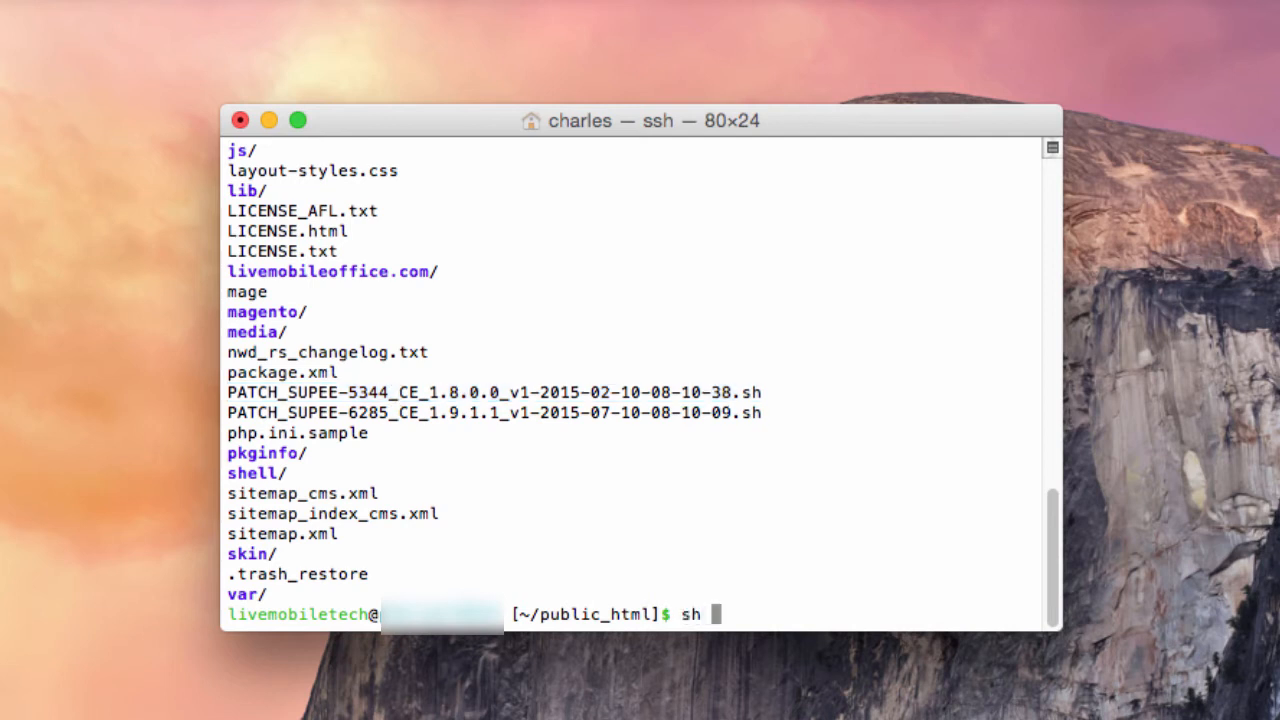
pyautogui.write('PATCH_SUPEE-')
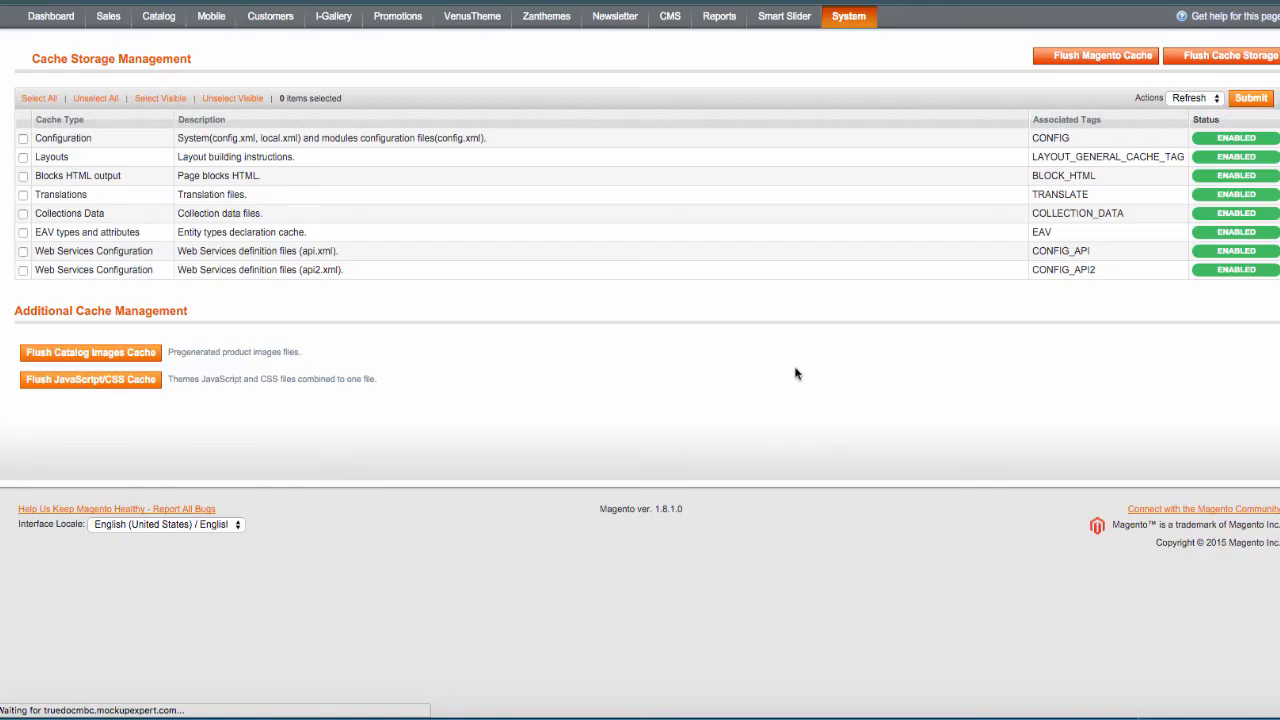
pyautogui.moveTo(801, 359)
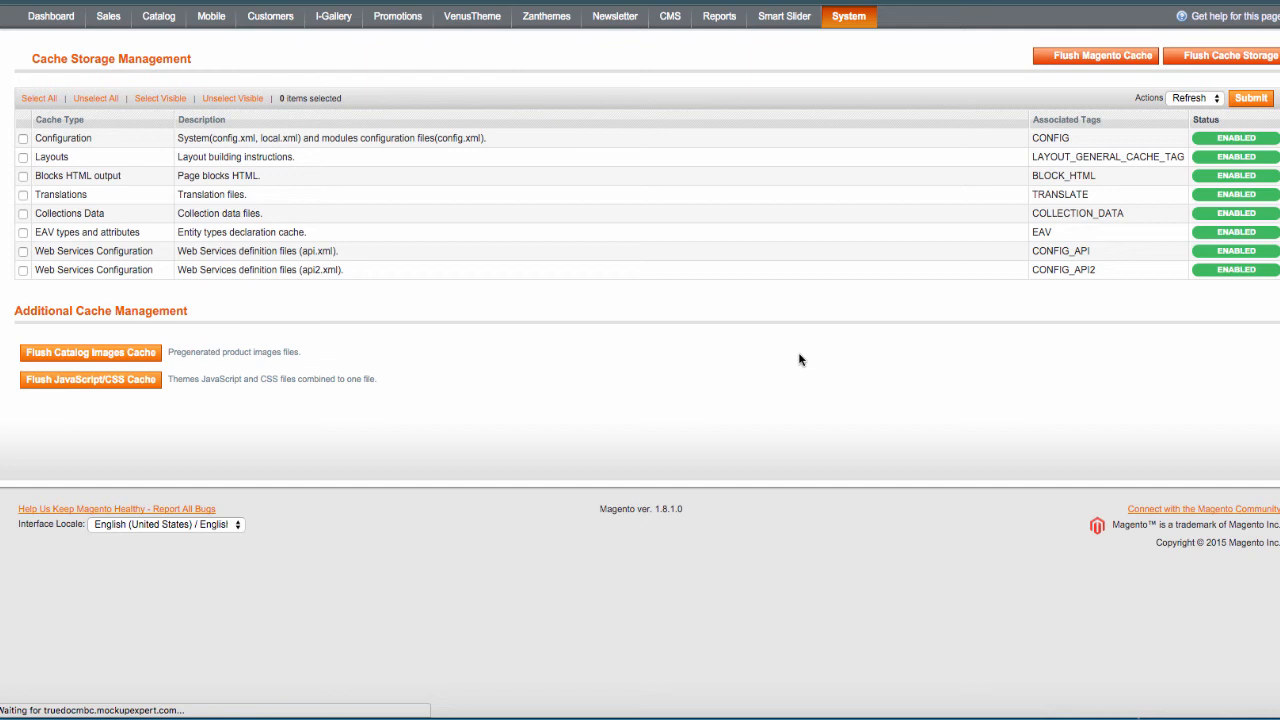
# Under System > Cache Management, select all cache types and choose Flush Magento Cache
pyautogui.click(848, 15)
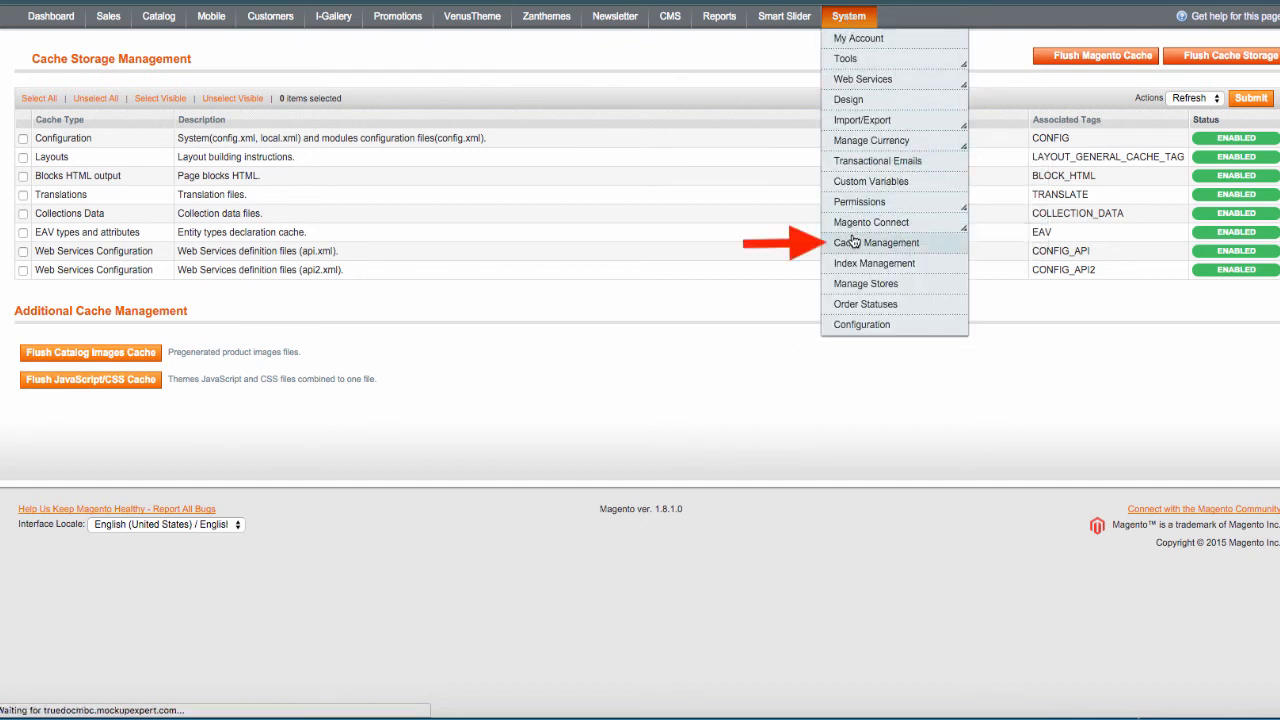
pyautogui.click(878, 242)
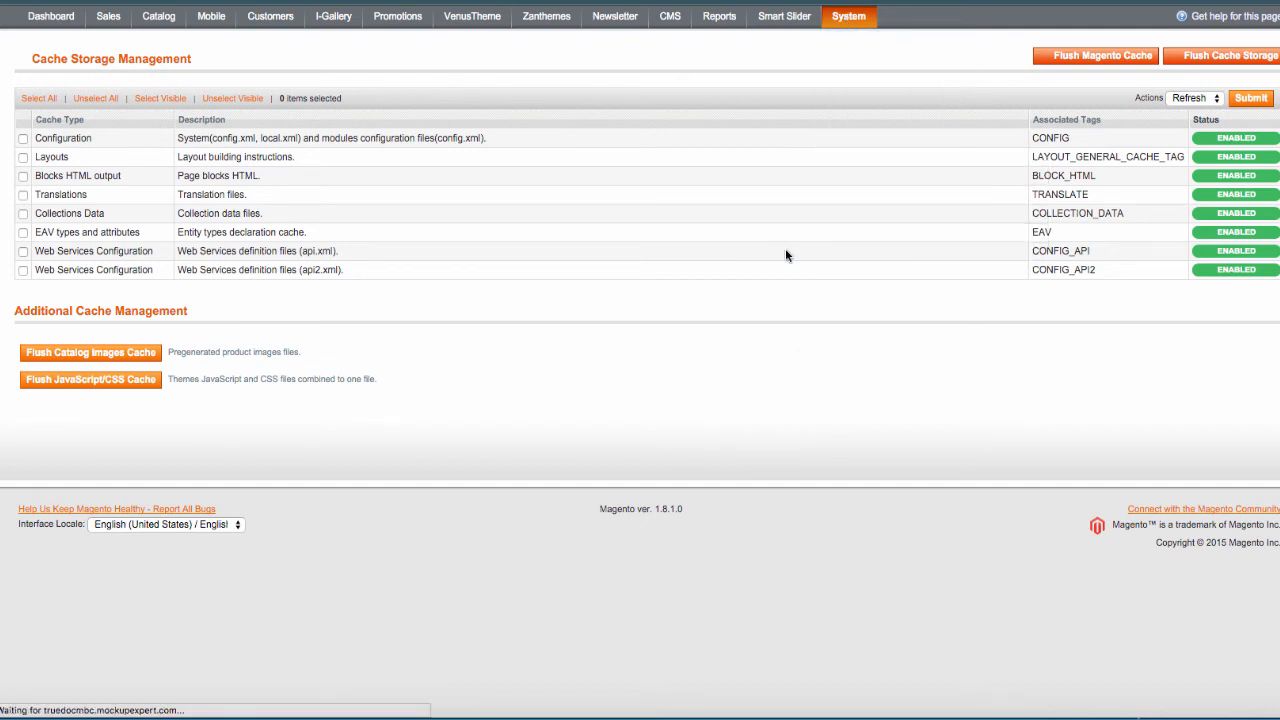
pyautogui.click(37, 98)
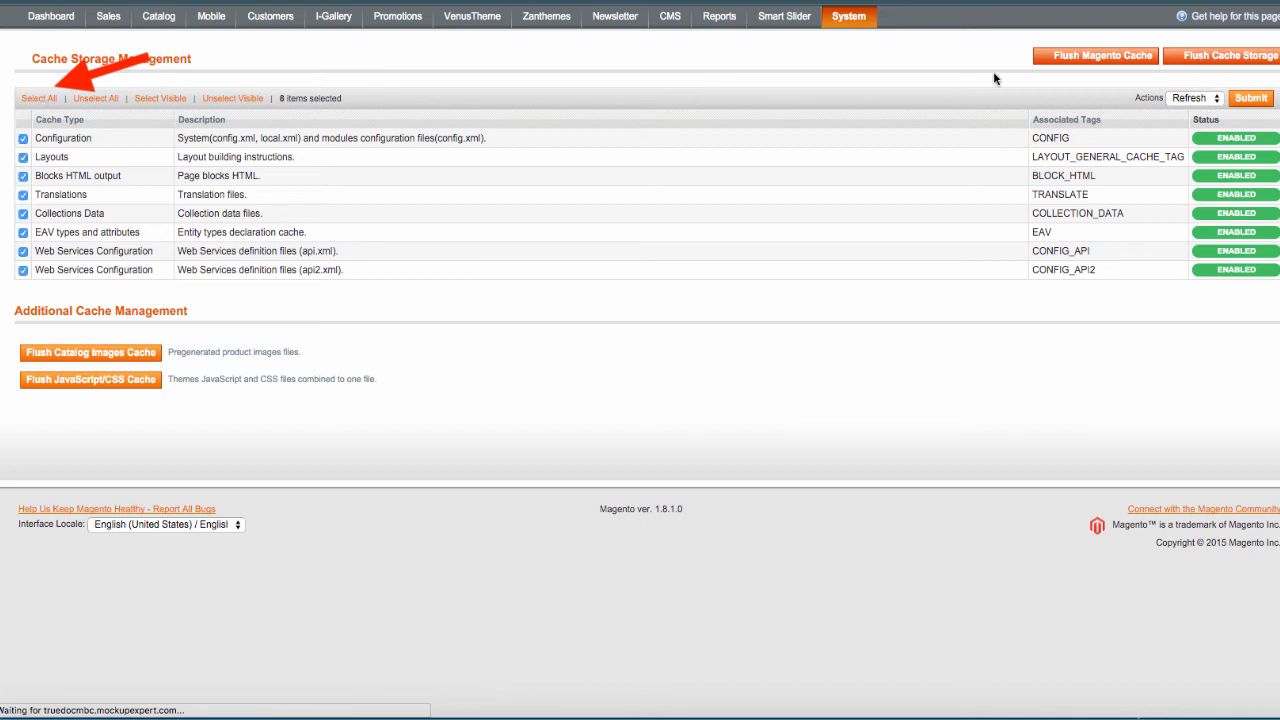
pyautogui.moveTo(1095, 60)
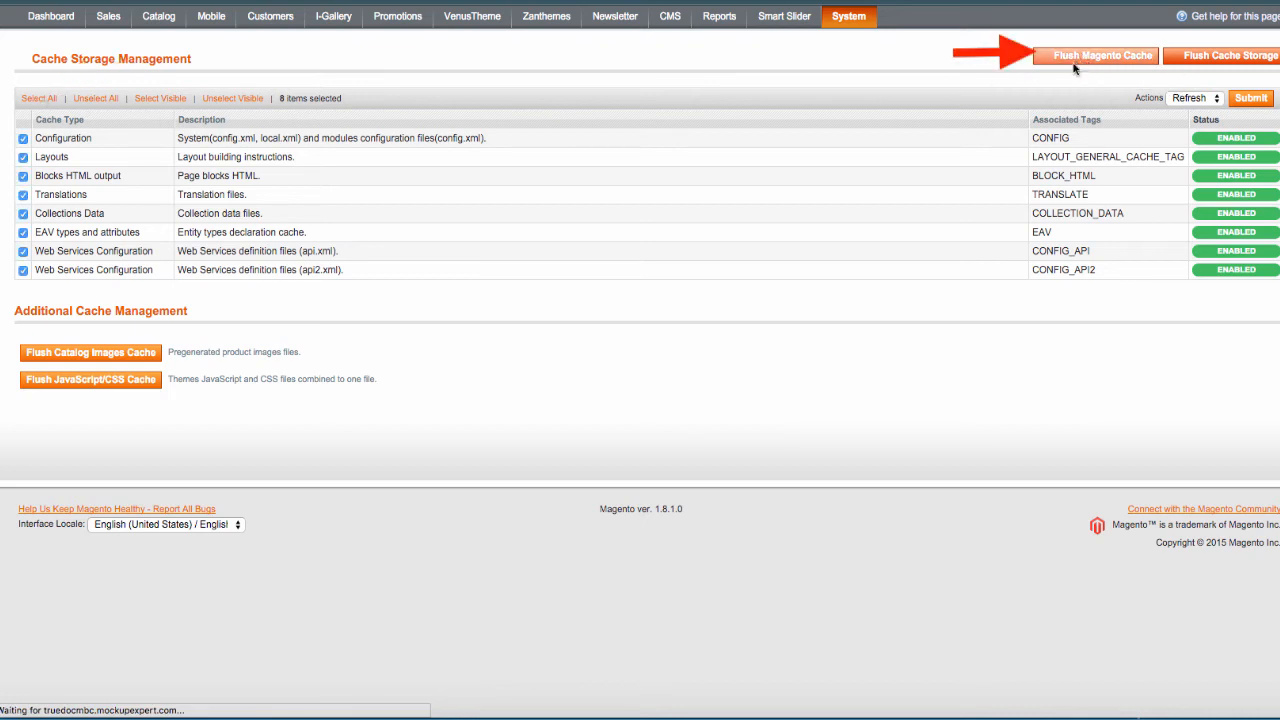
pyautogui.click(1099, 55)
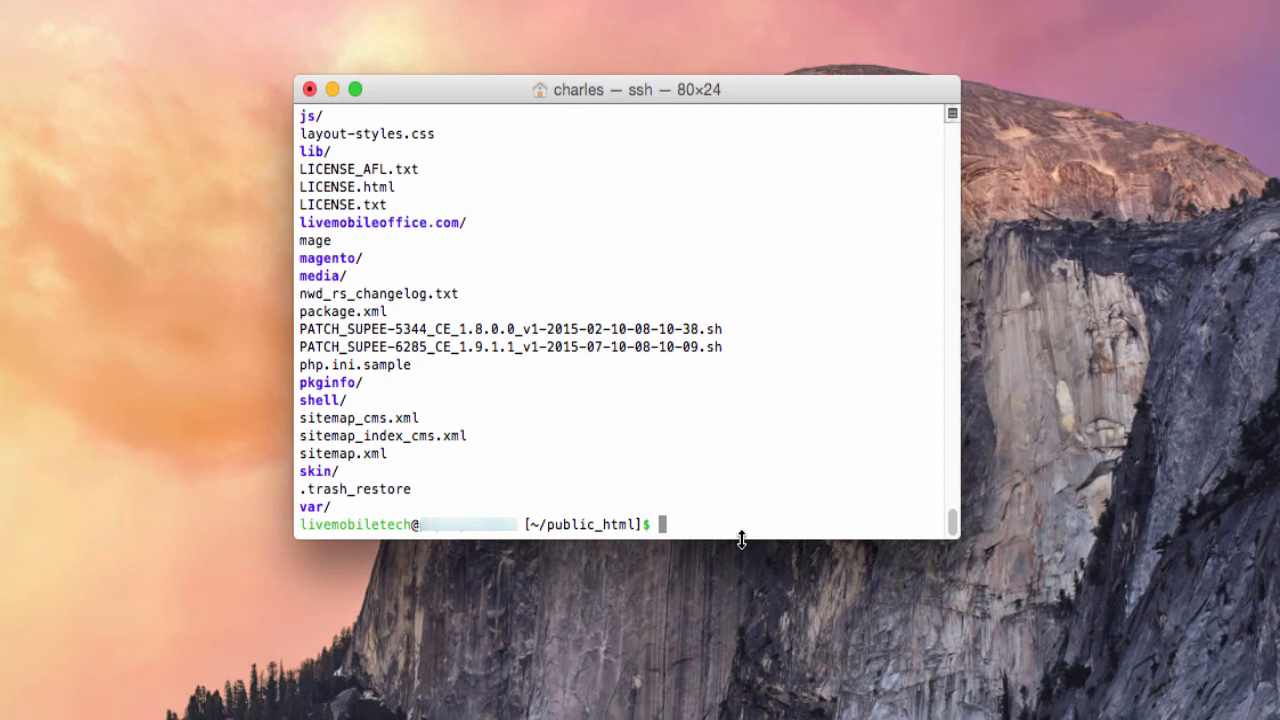
# Clear the screen, cd to app/etc, grep applied.patches.list, and highlight the SUPEE-5344 entry
pyautogui.write('clear')
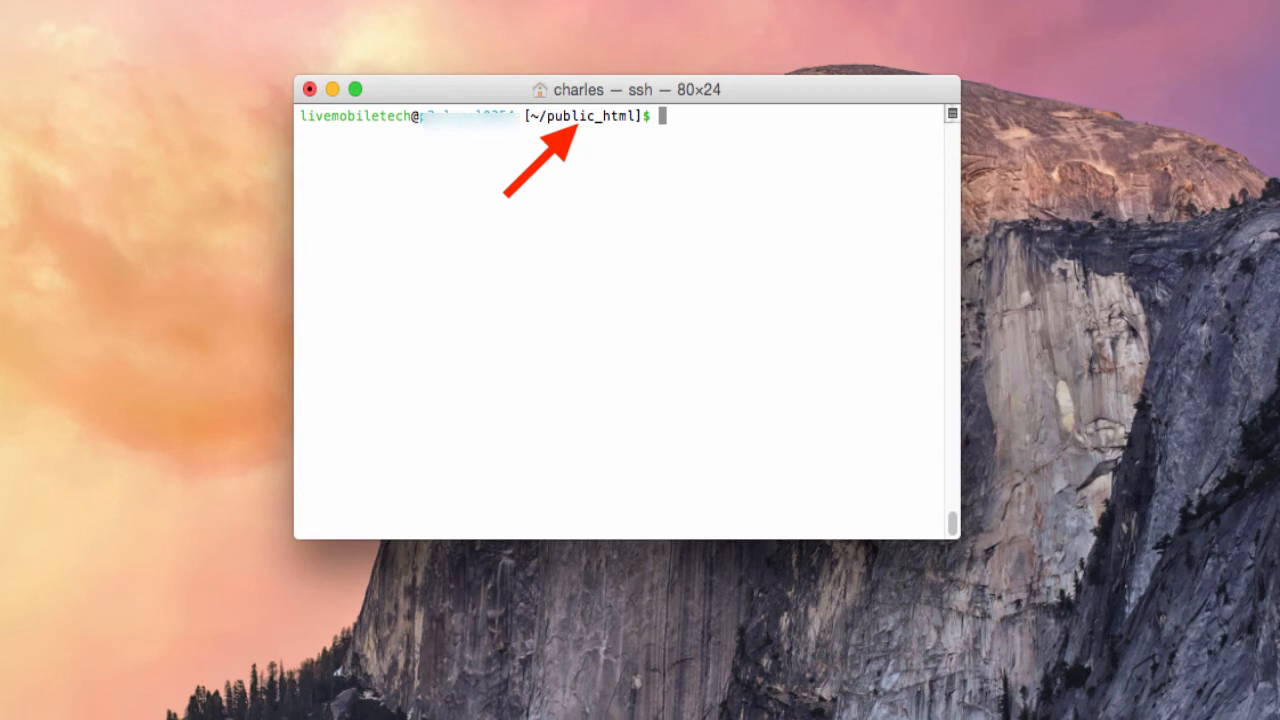
pyautogui.write('cd')
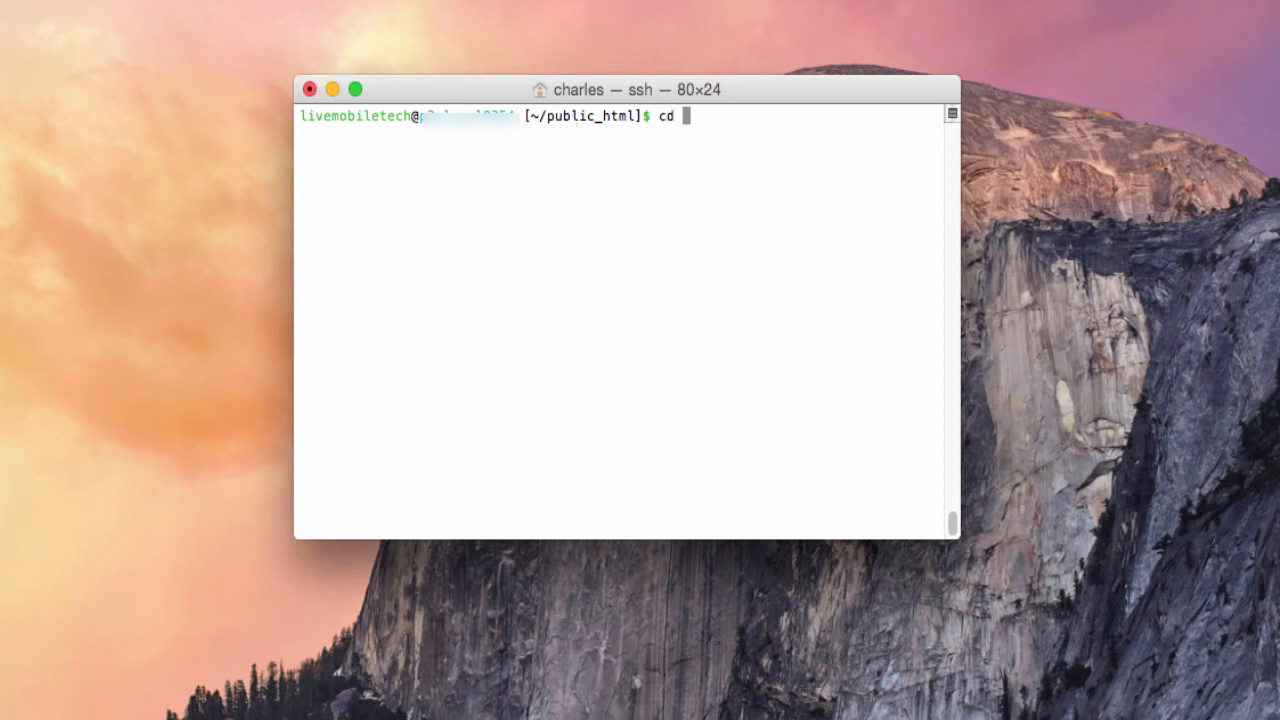
pyautogui.write('app/')
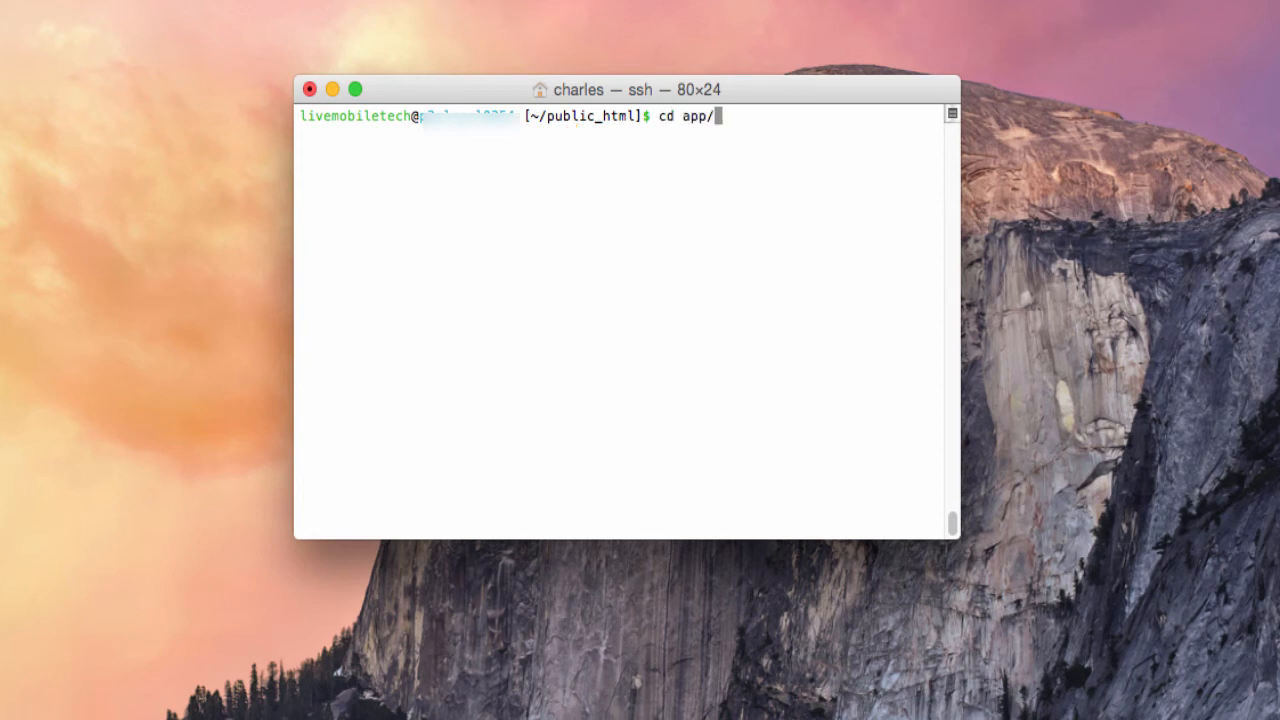
pyautogui.write('etc')
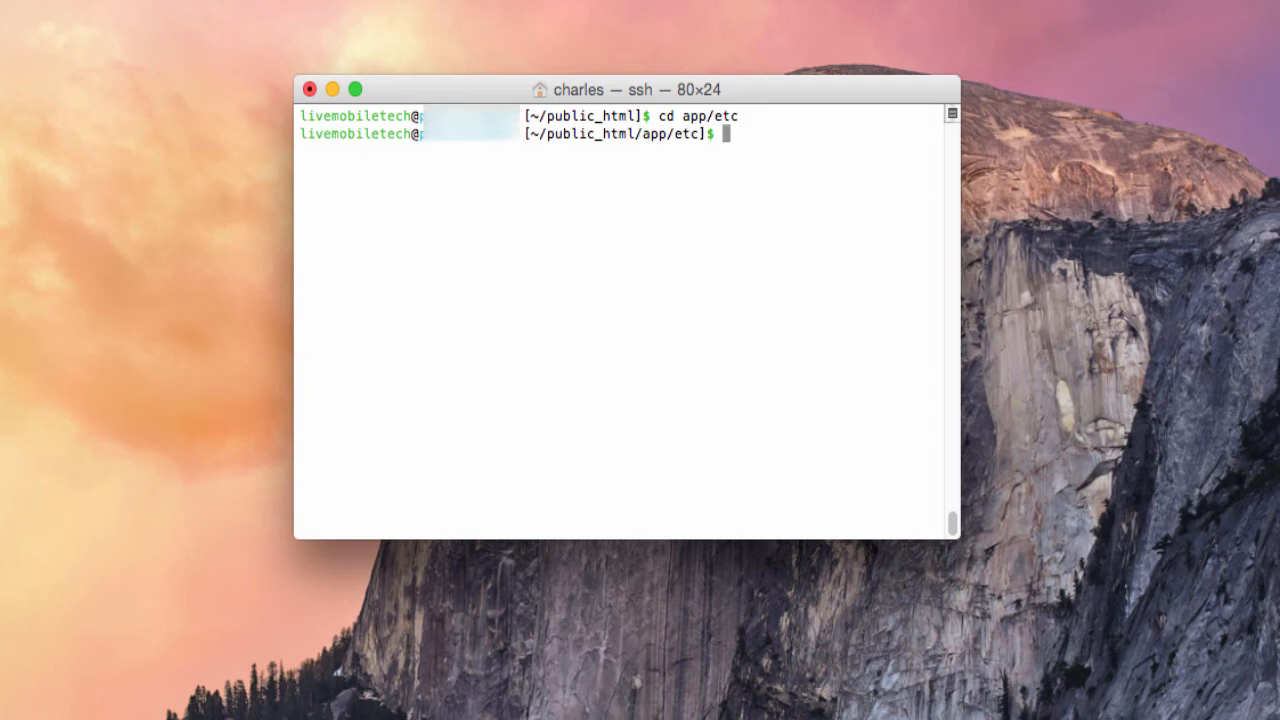
pyautogui.write('grep "')
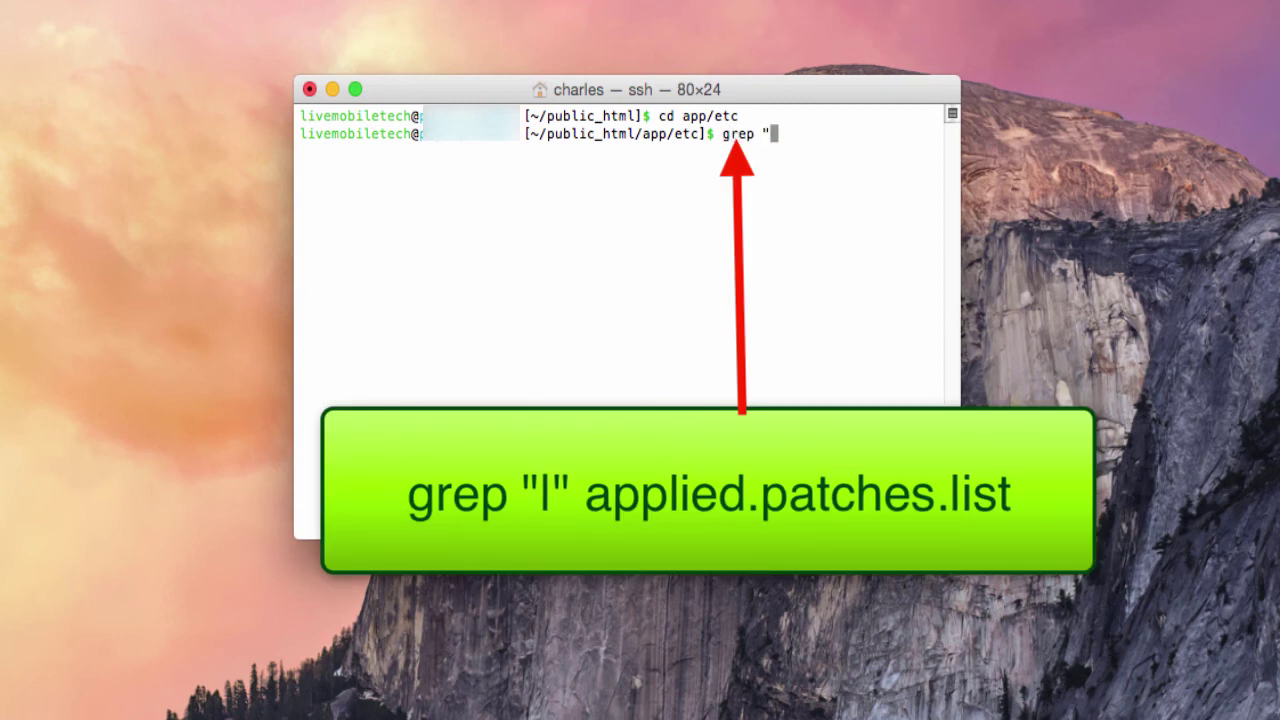
pyautogui.write('l')
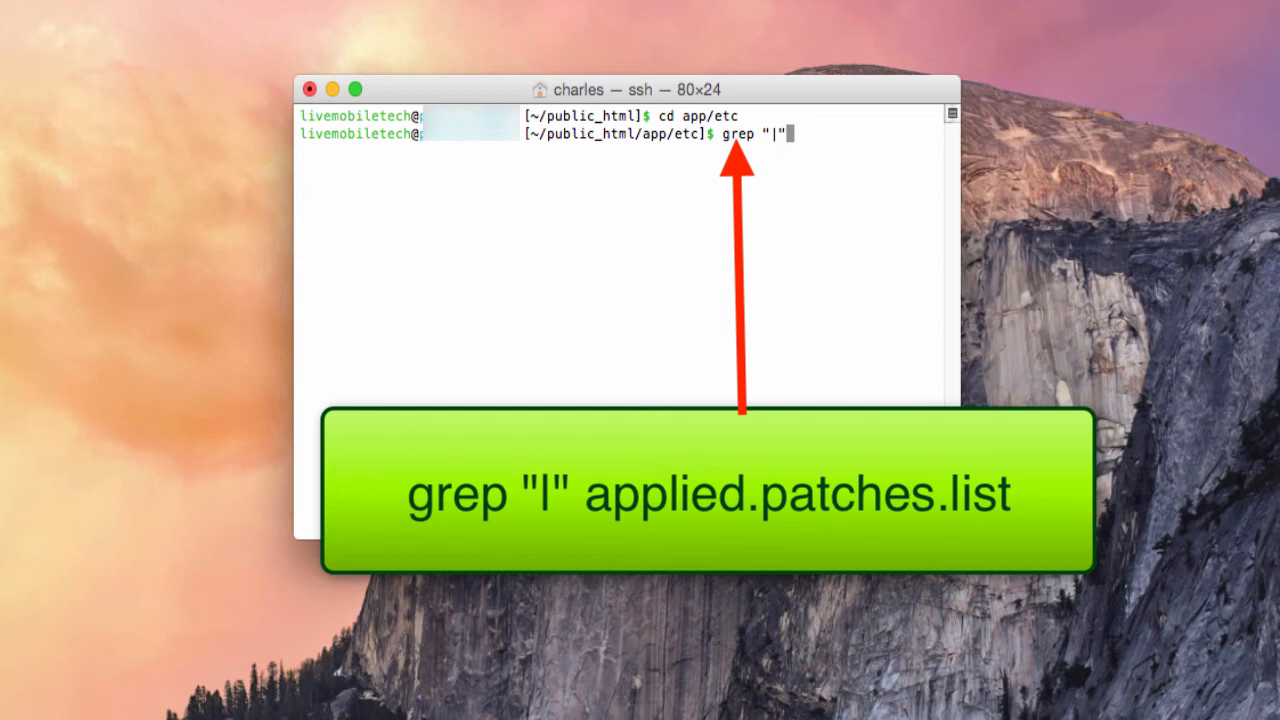
pyautogui.write('applied.patches.list')
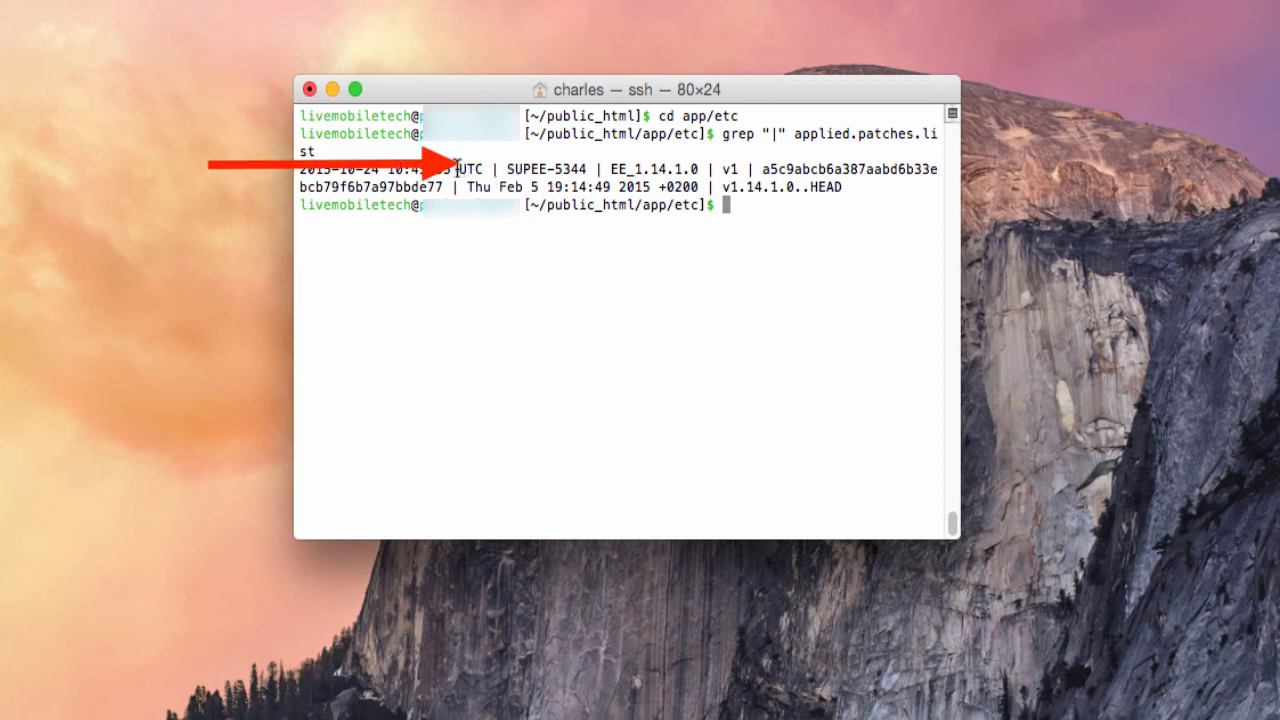
pyautogui.moveTo(455, 169); pyautogui.dragTo(595, 169)
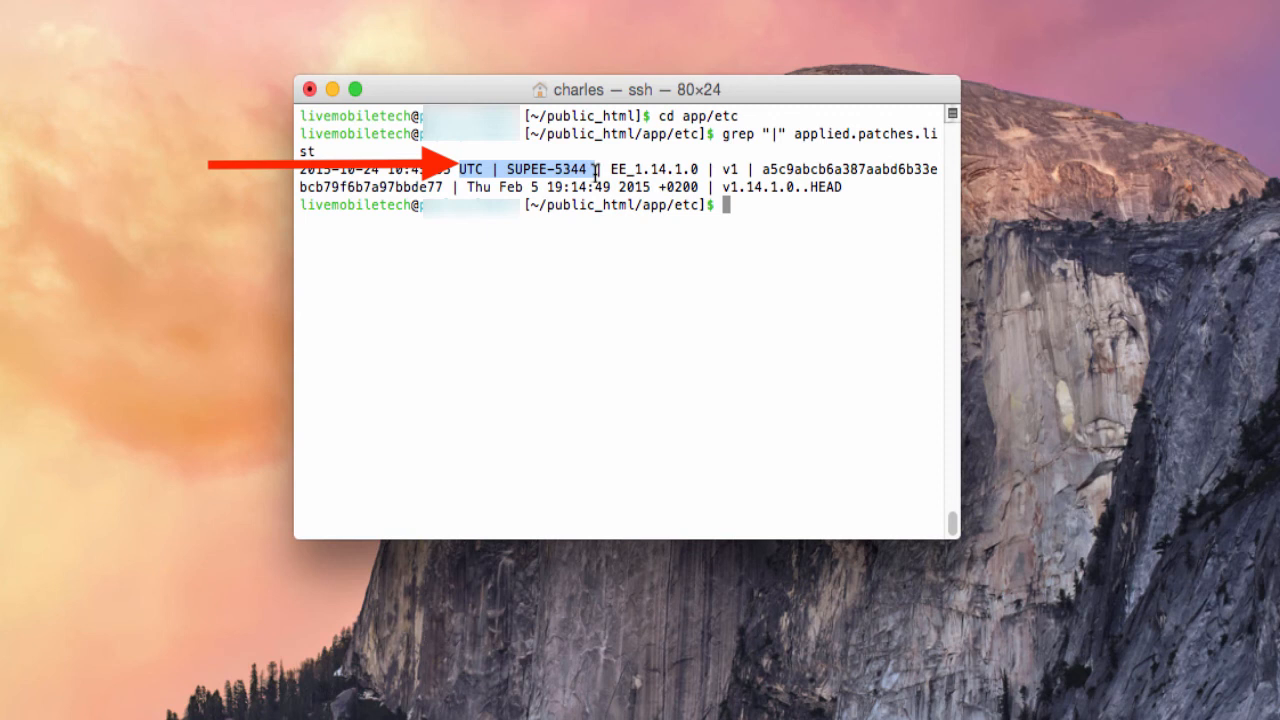